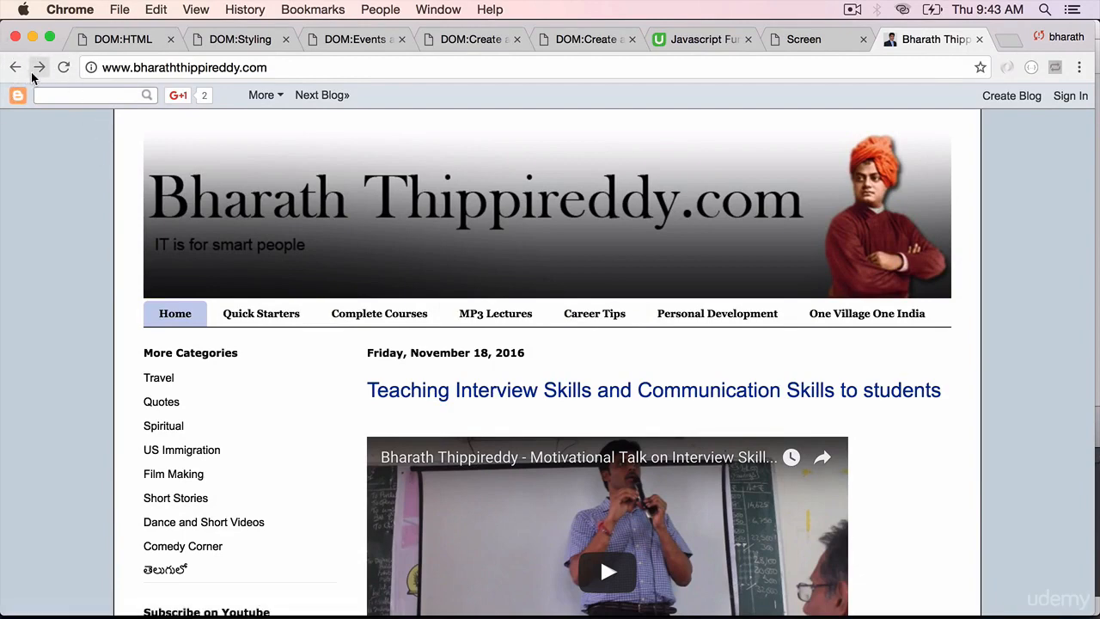
{"action": "mouse_move", "coordinate": [14, 67]}
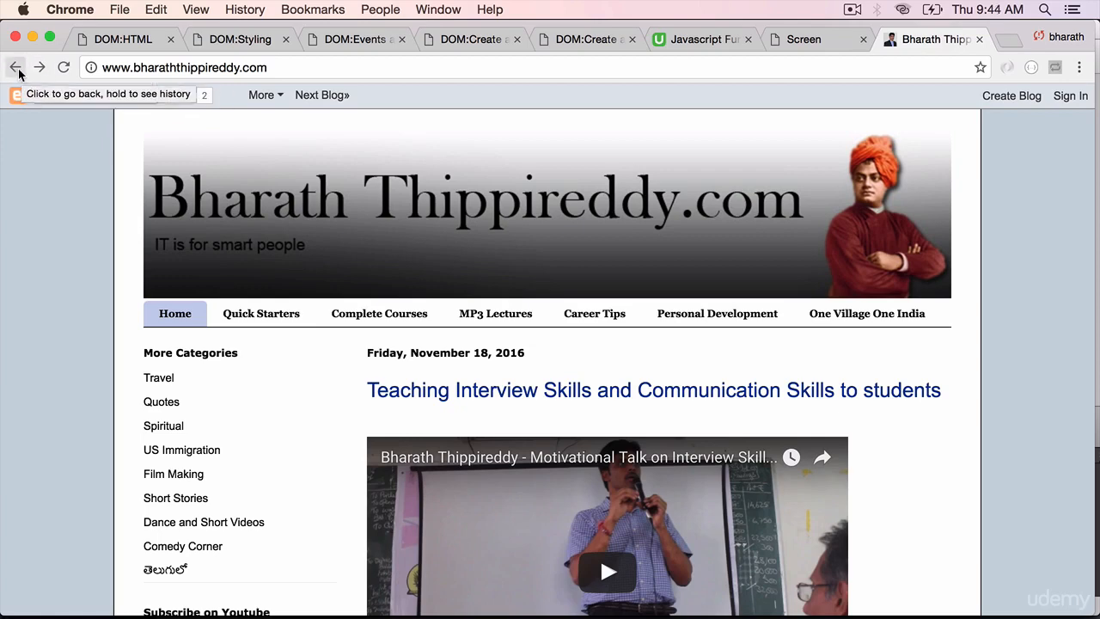
- Review the History slide, then bring Sublime Text forward
{"action": "left_click", "coordinate": [932, 38]}
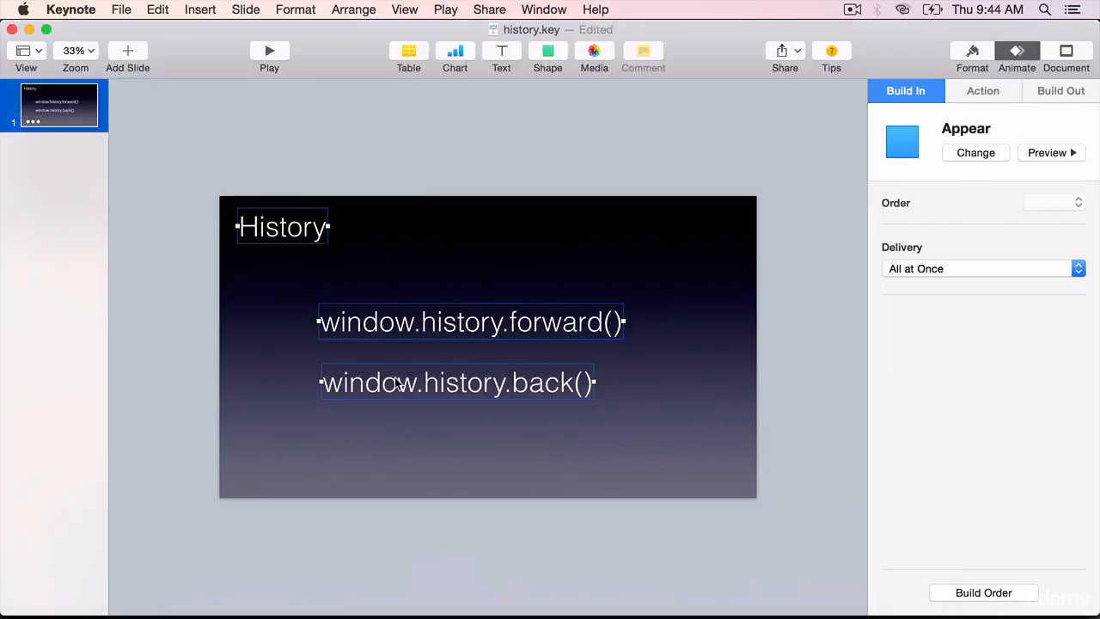
{"action": "left_click", "coordinate": [75, 59]}
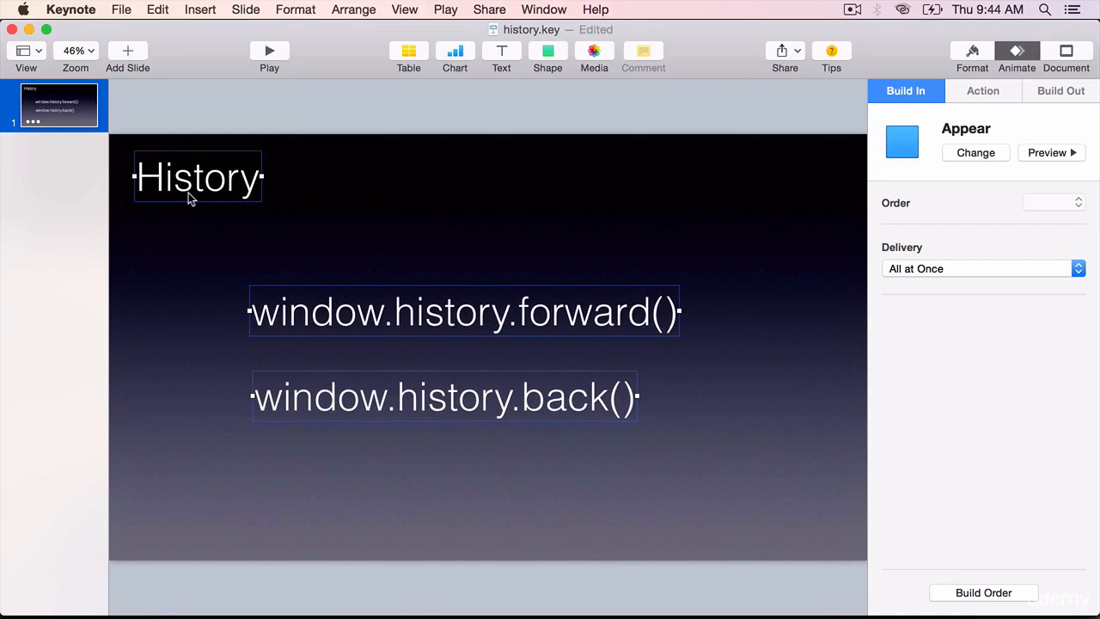
{"action": "mouse_move", "coordinate": [543, 325]}
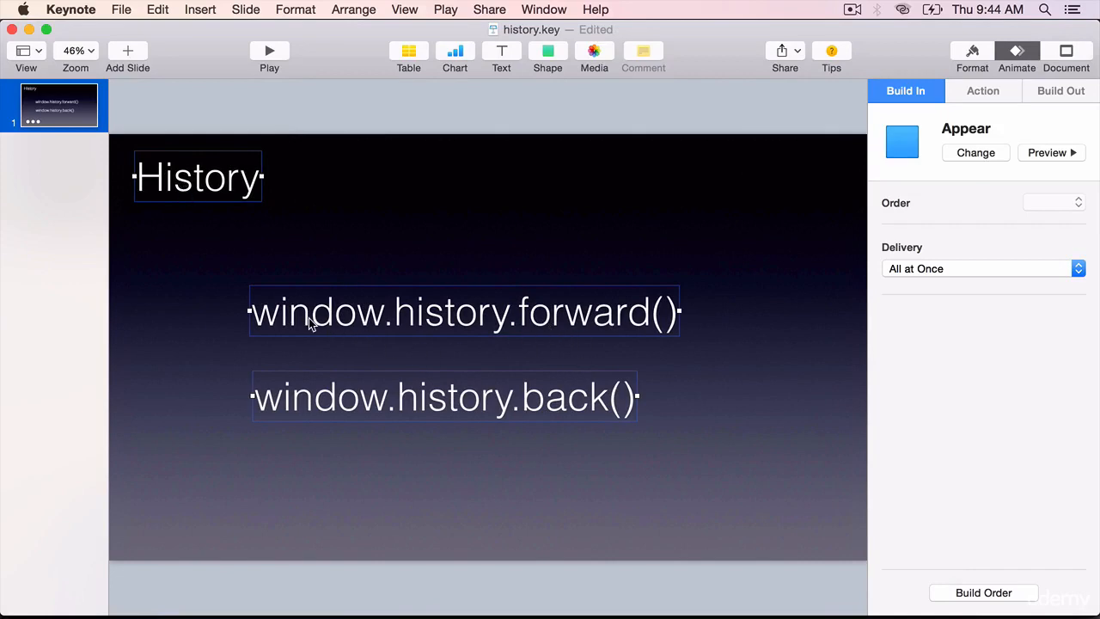
{"action": "mouse_move", "coordinate": [591, 351]}
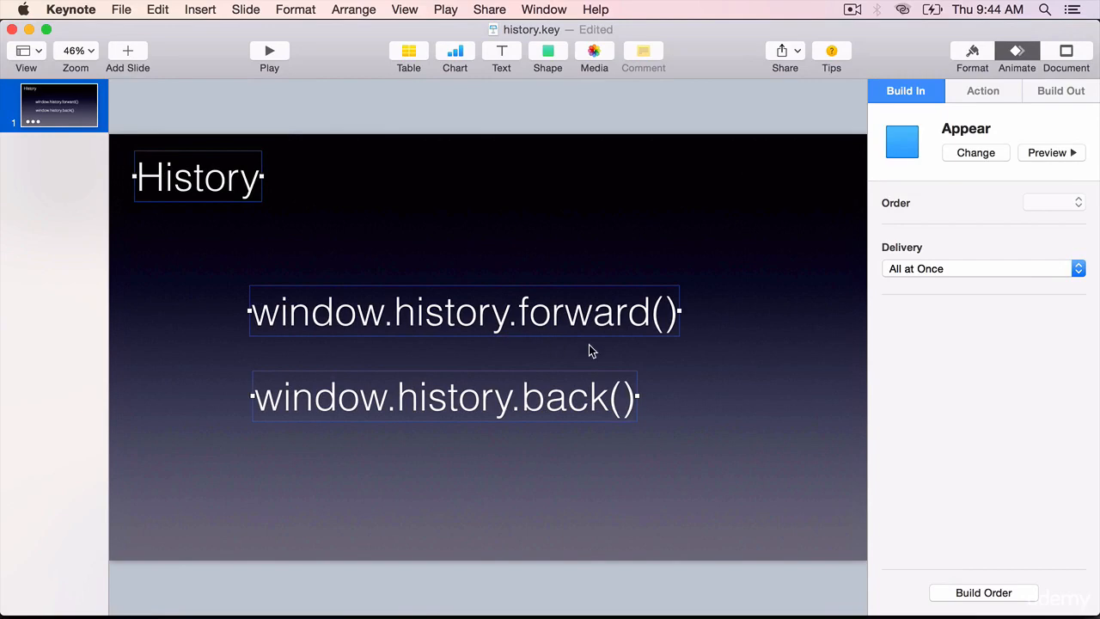
{"action": "mouse_move", "coordinate": [557, 361]}
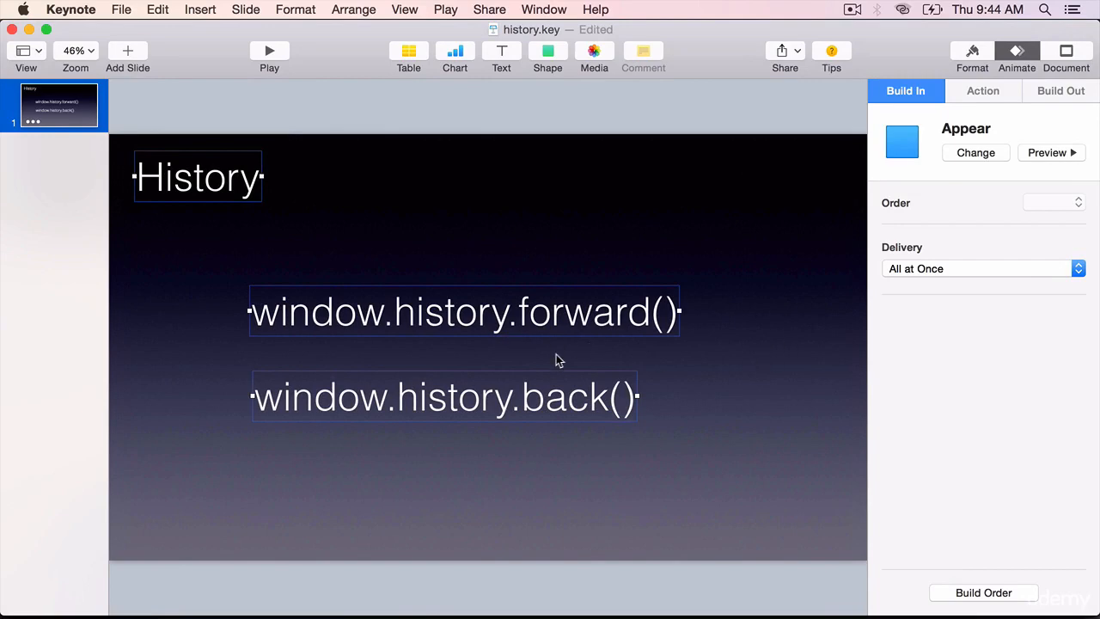
{"action": "mouse_move", "coordinate": [181, 404]}
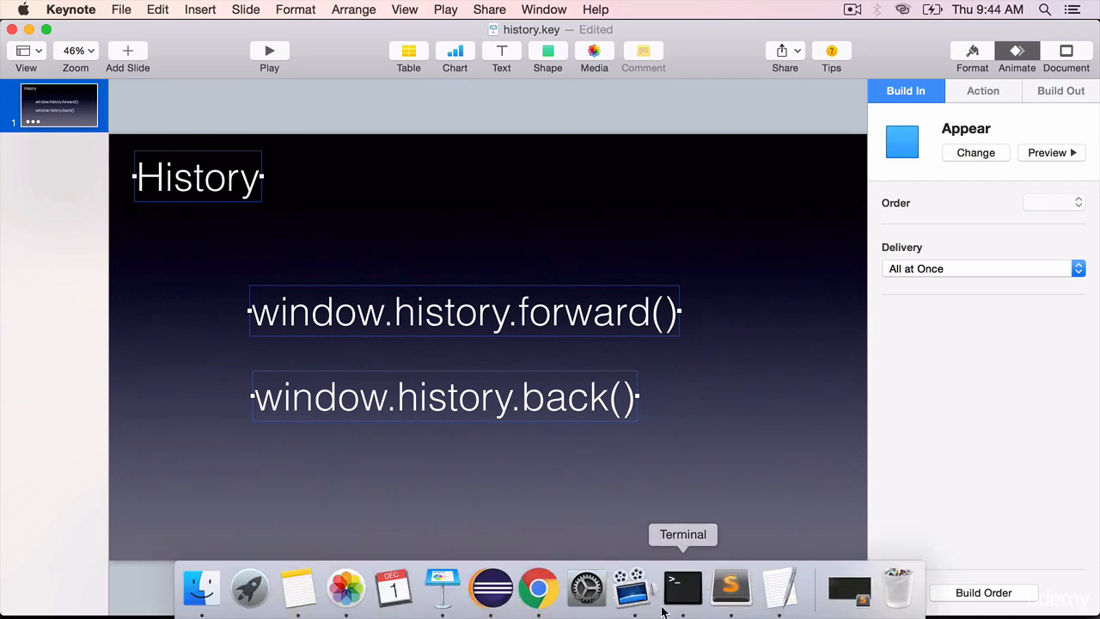
{"action": "left_click", "coordinate": [732, 588]}
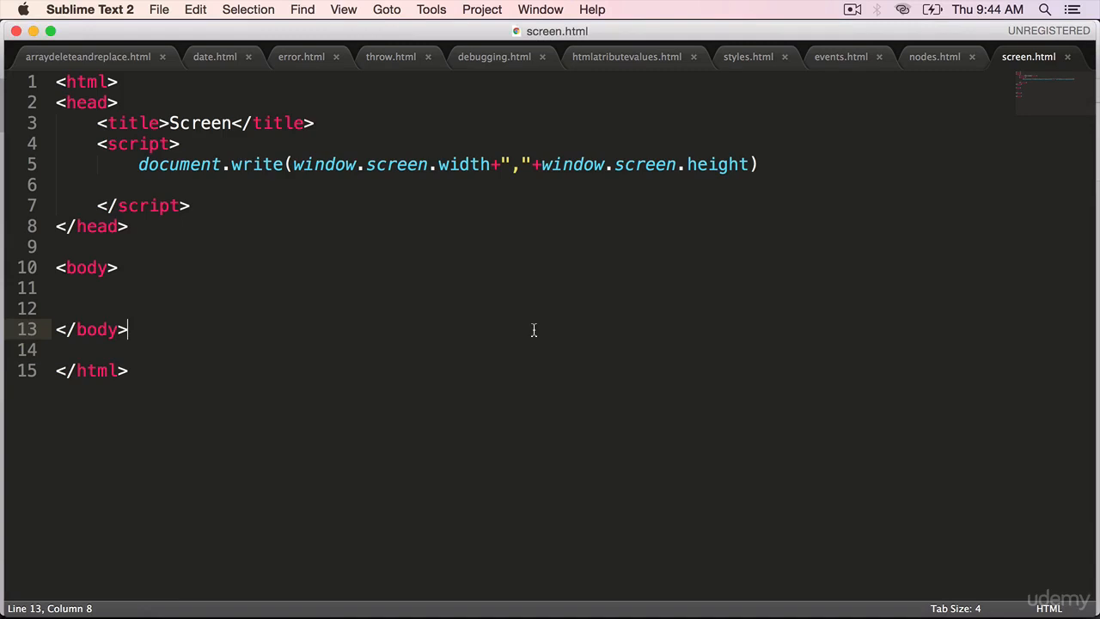
- Start a new untitled file and paste the copied screen.html code into it
{"action": "left_click", "coordinate": [158, 11]}
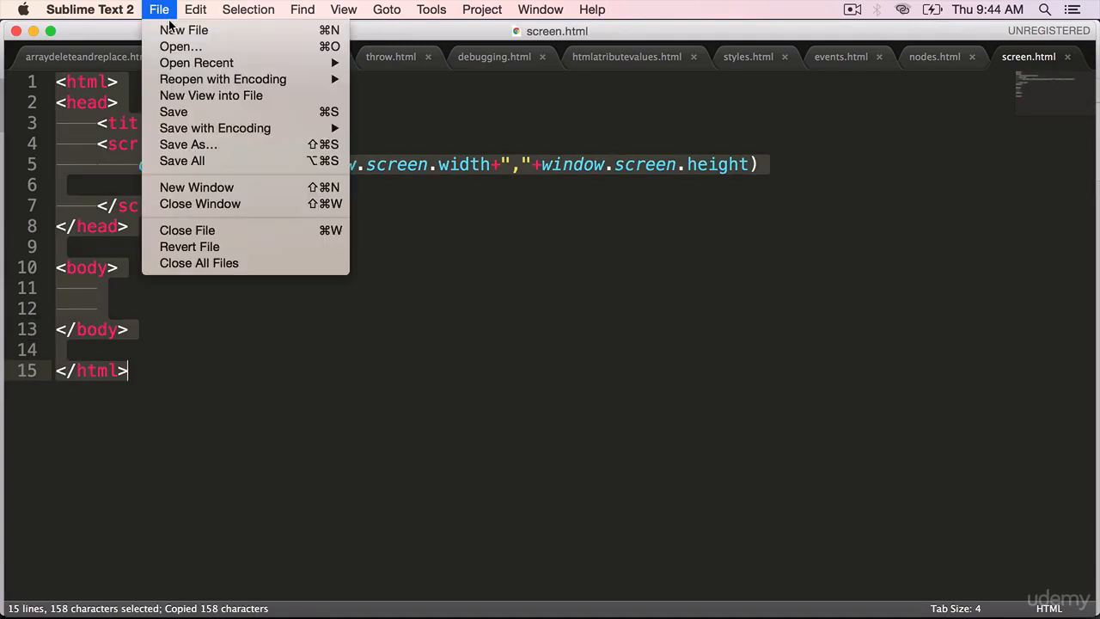
{"action": "left_click", "coordinate": [182, 31]}
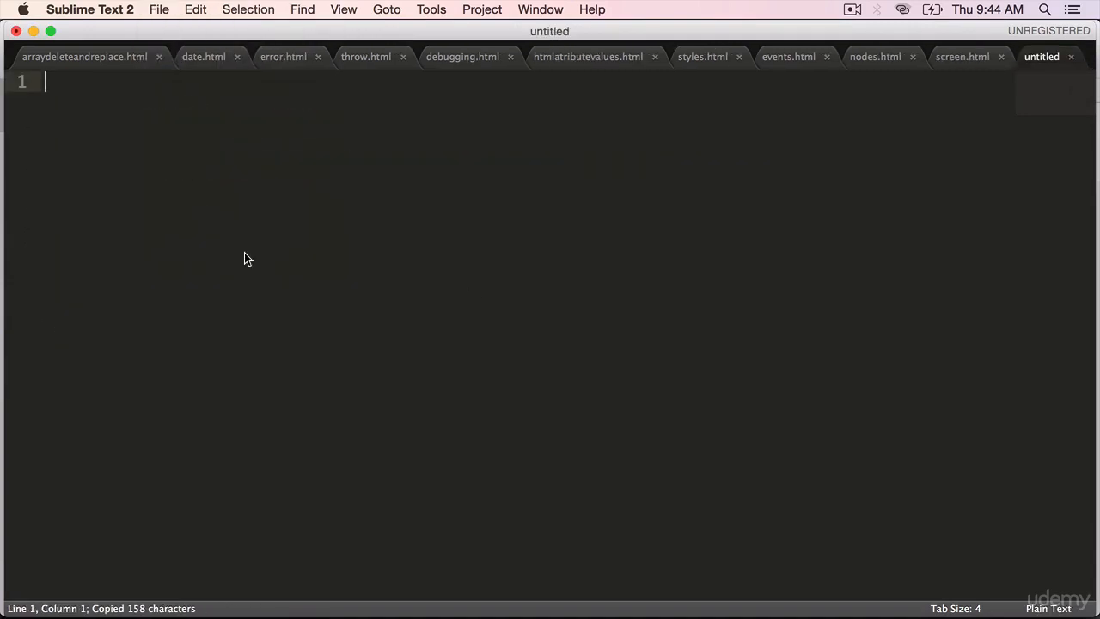
{"action": "key", "text": "cmd+v"}
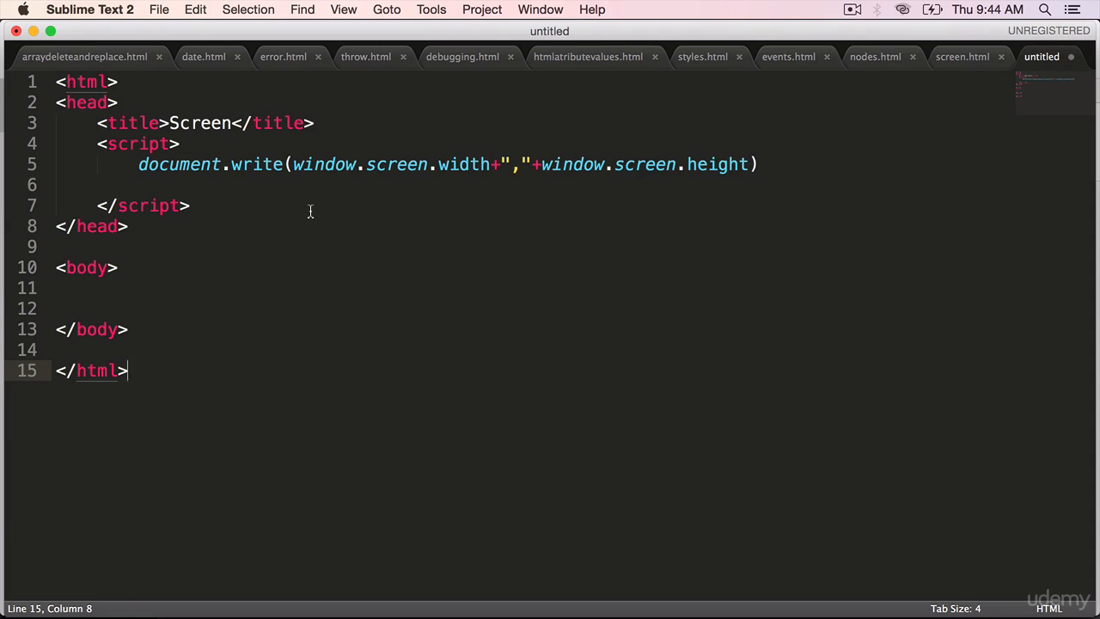
- Retitle the page Login and remove the document.write screen-size line from the script
{"action": "double_click", "coordinate": [201, 124]}
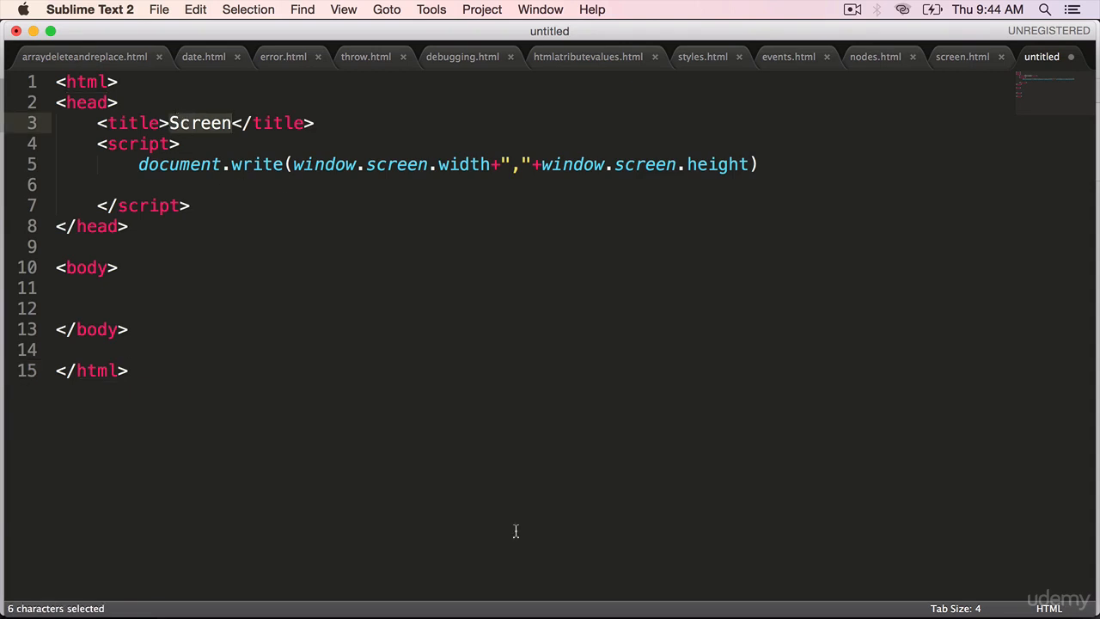
{"action": "type", "text": "F"}
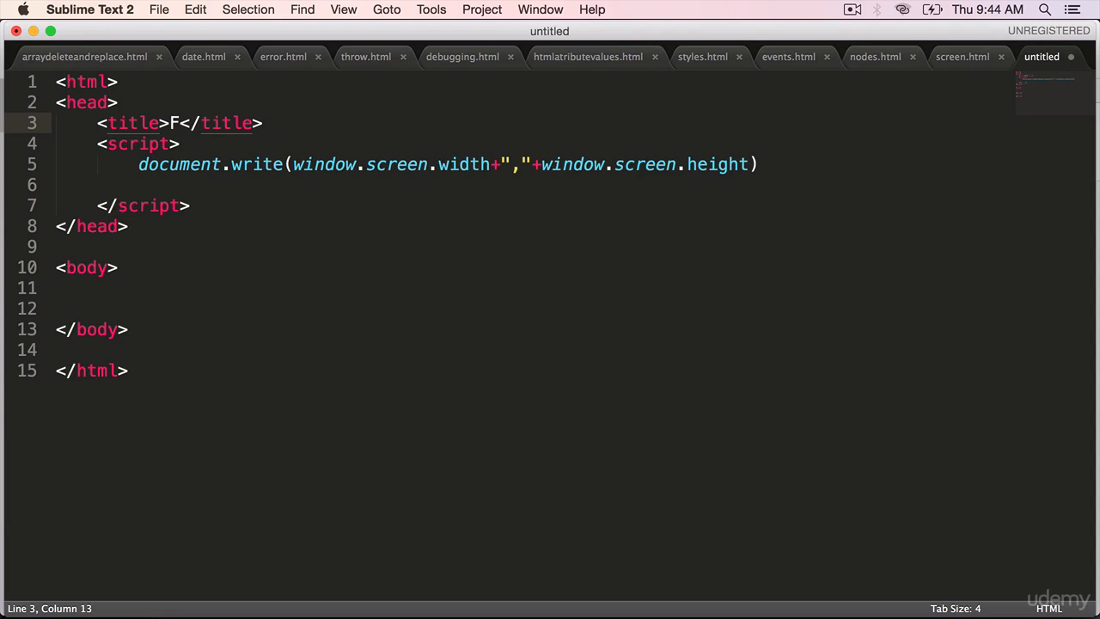
{"action": "type", "text": "ogin"}
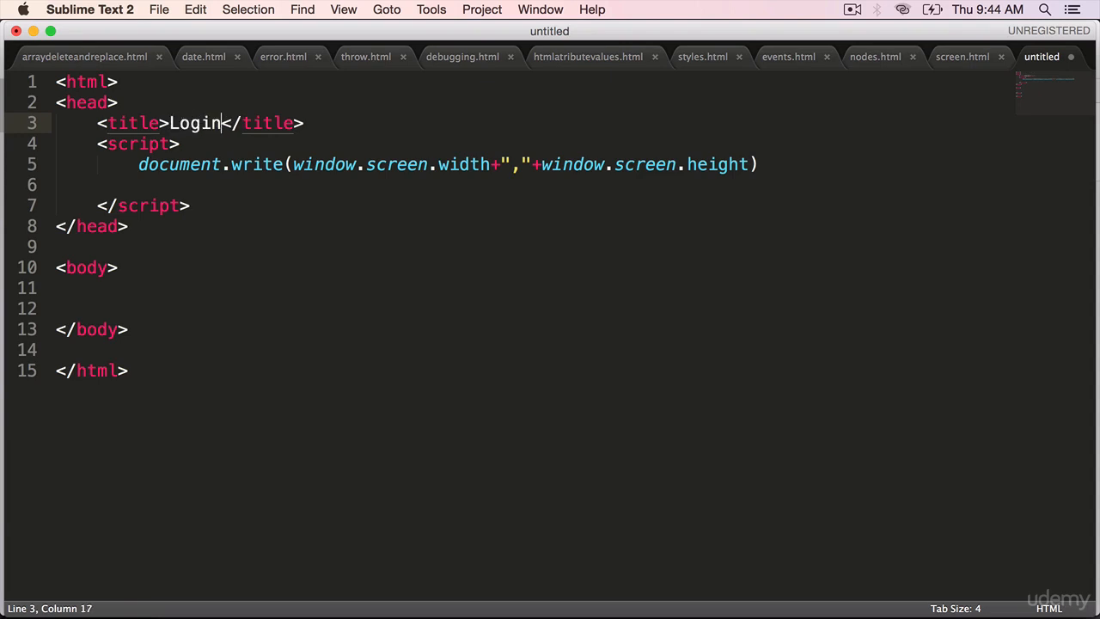
{"action": "left_click_drag", "start_coordinate": [137, 165], "coordinate": [347, 165]}
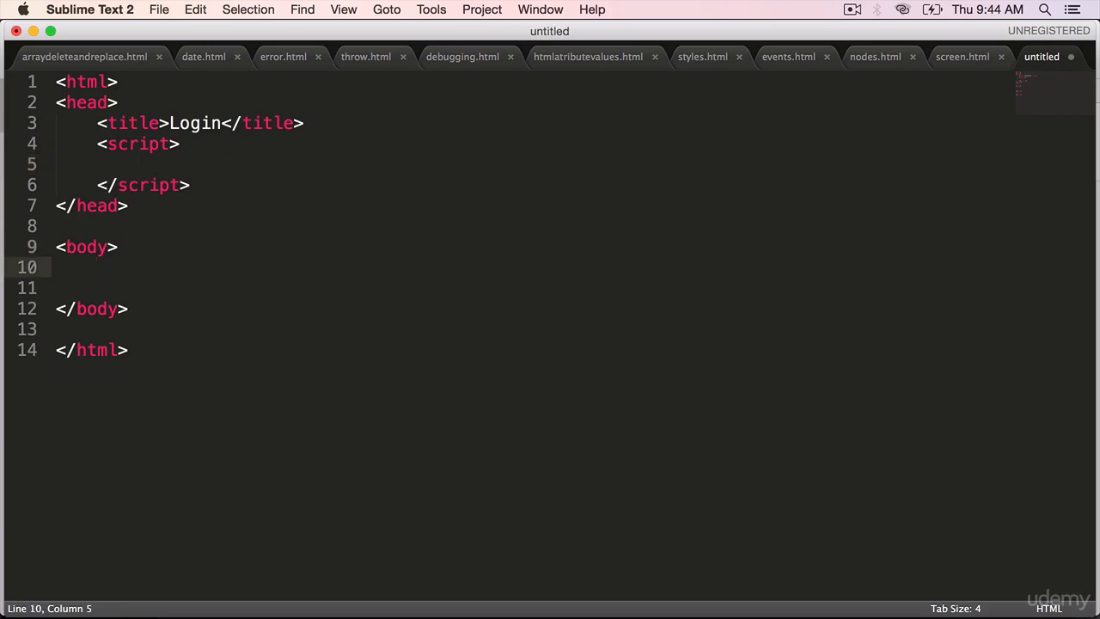
- Add <a href="home.html">Home</a> to the page body
{"action": "type", "text": "<a hre"}
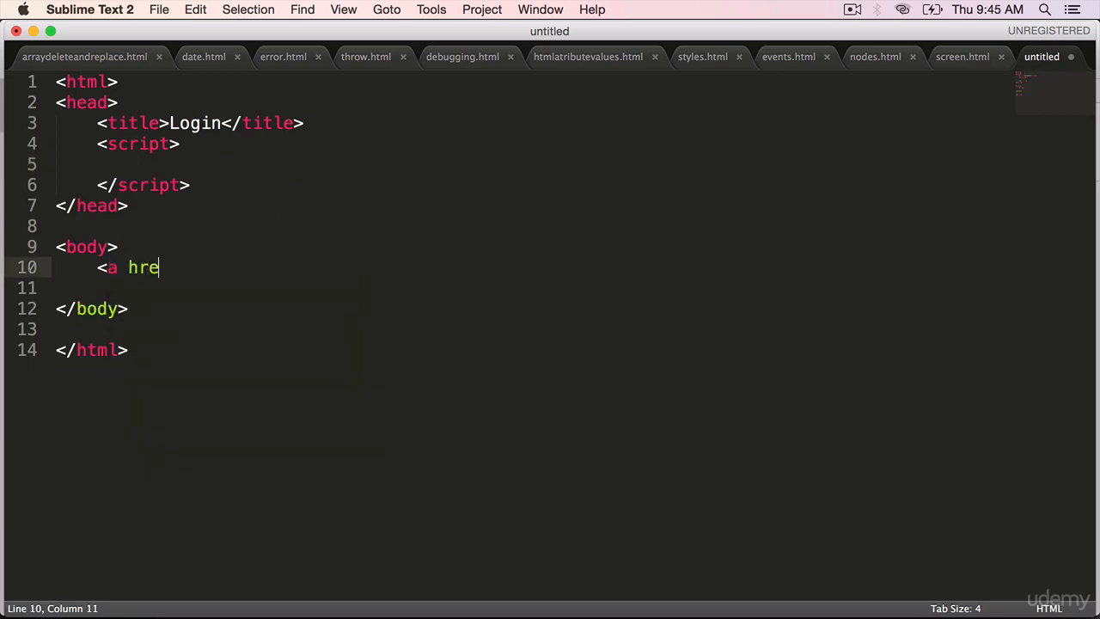
{"action": "type", "text": "f=\""}
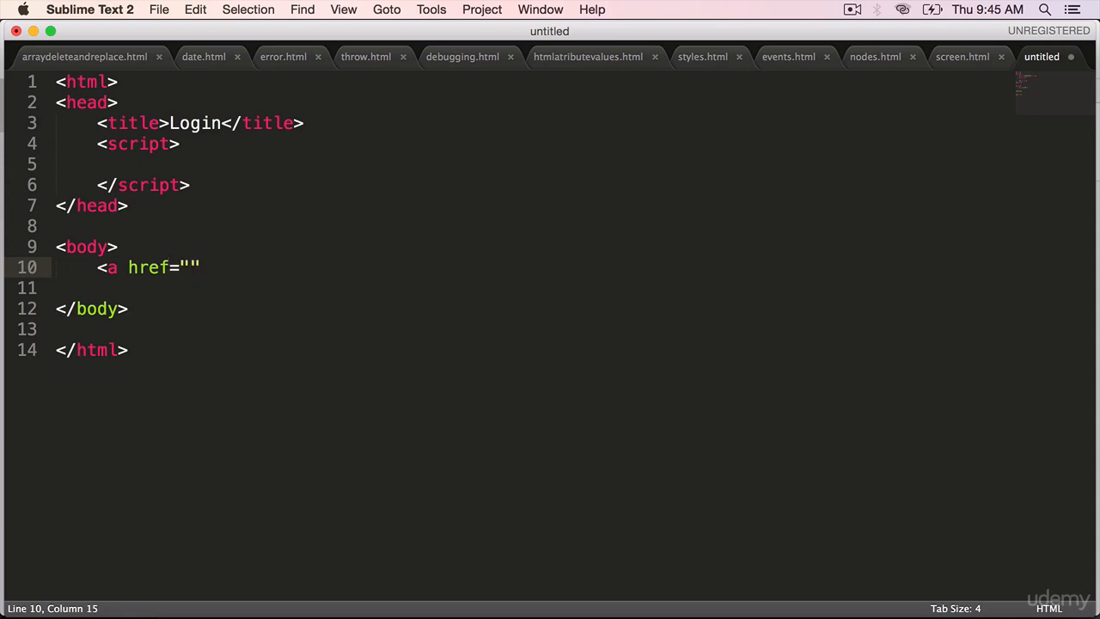
{"action": "type", "text": "h"}
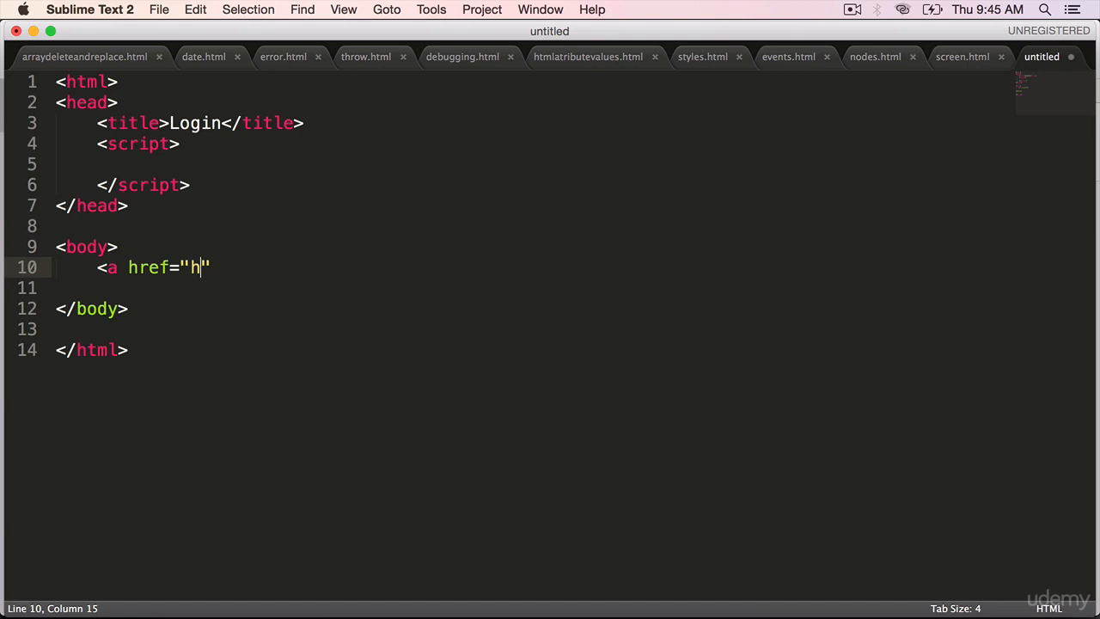
{"action": "type", "text": "ome.html"}
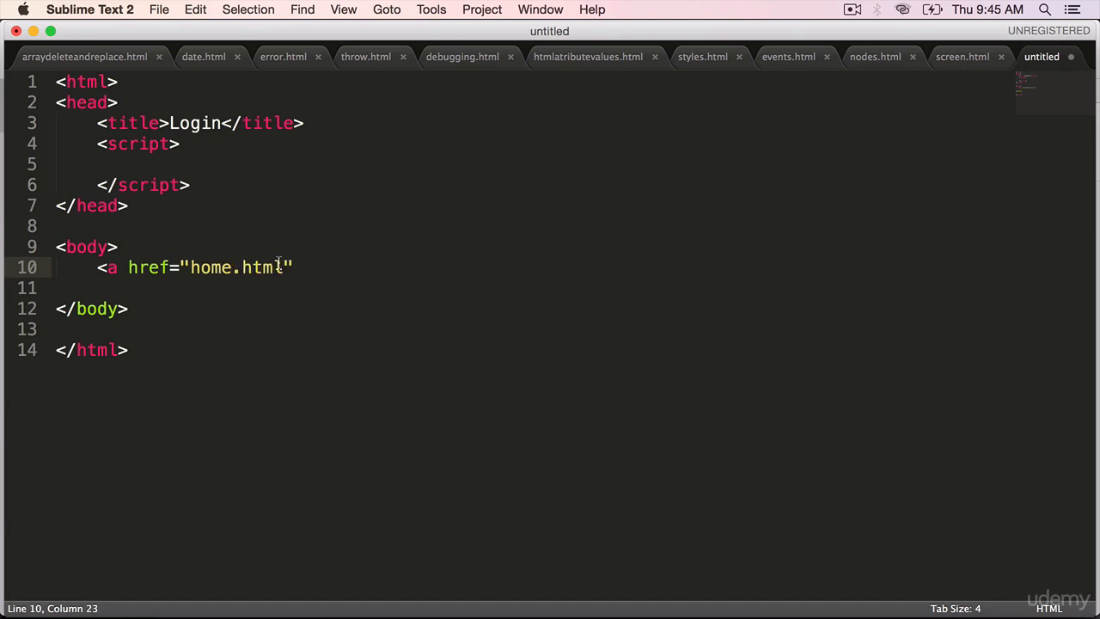
{"action": "type", "text": ">"}
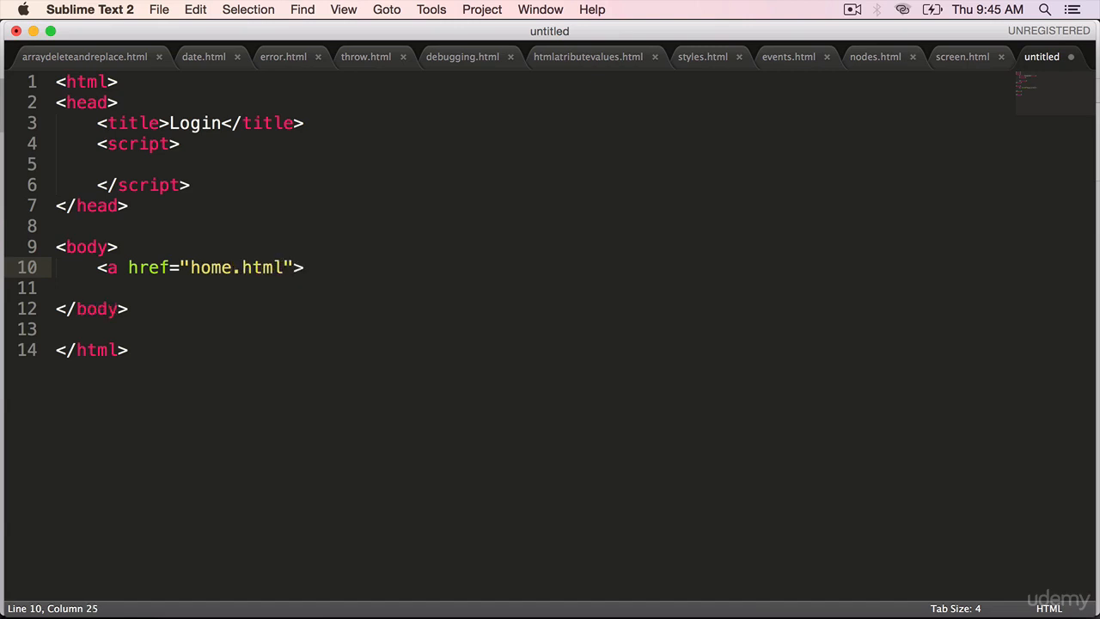
{"action": "type", "text": "<"}
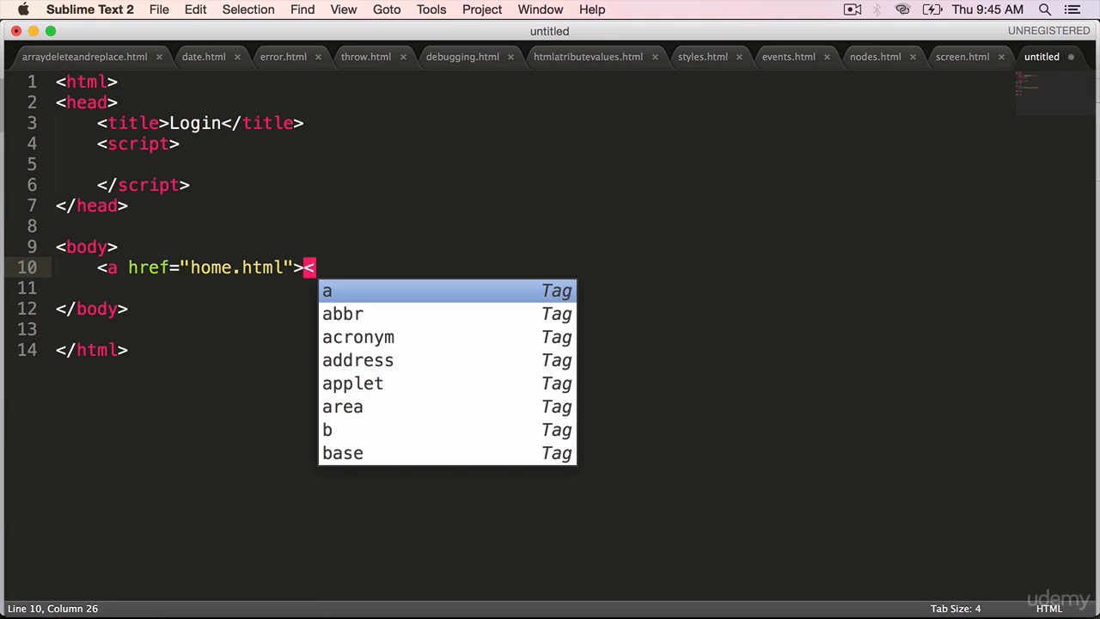
{"action": "type", "text": "H"}
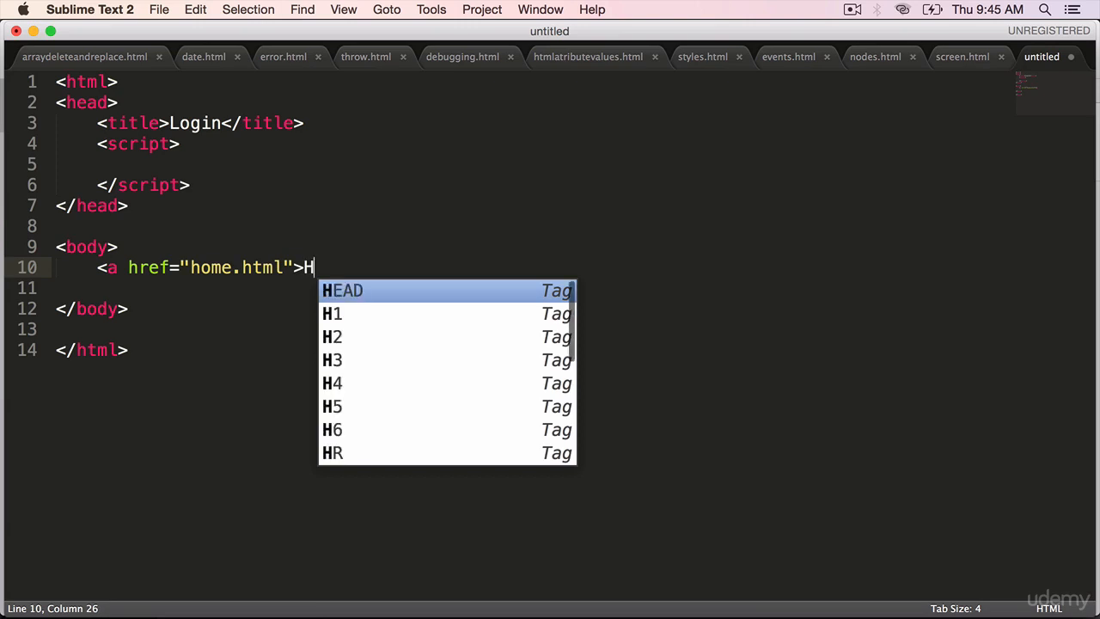
{"action": "type", "text": "ome</a>"}
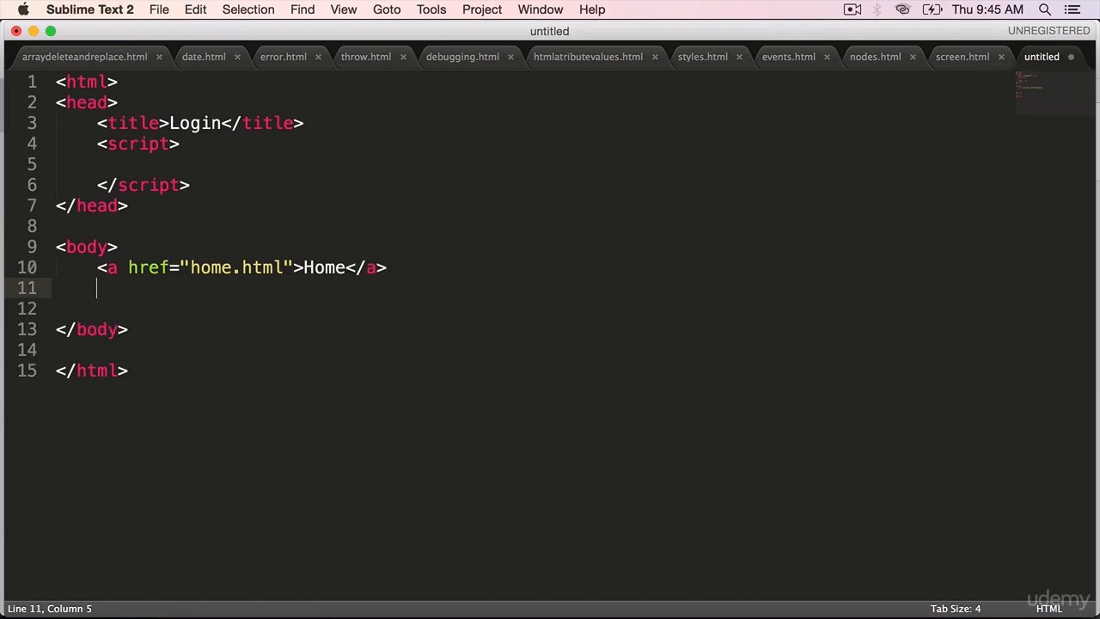
- Add an input button with value forward whose onclick calls handleForward()
{"action": "type", "text": "<input"}
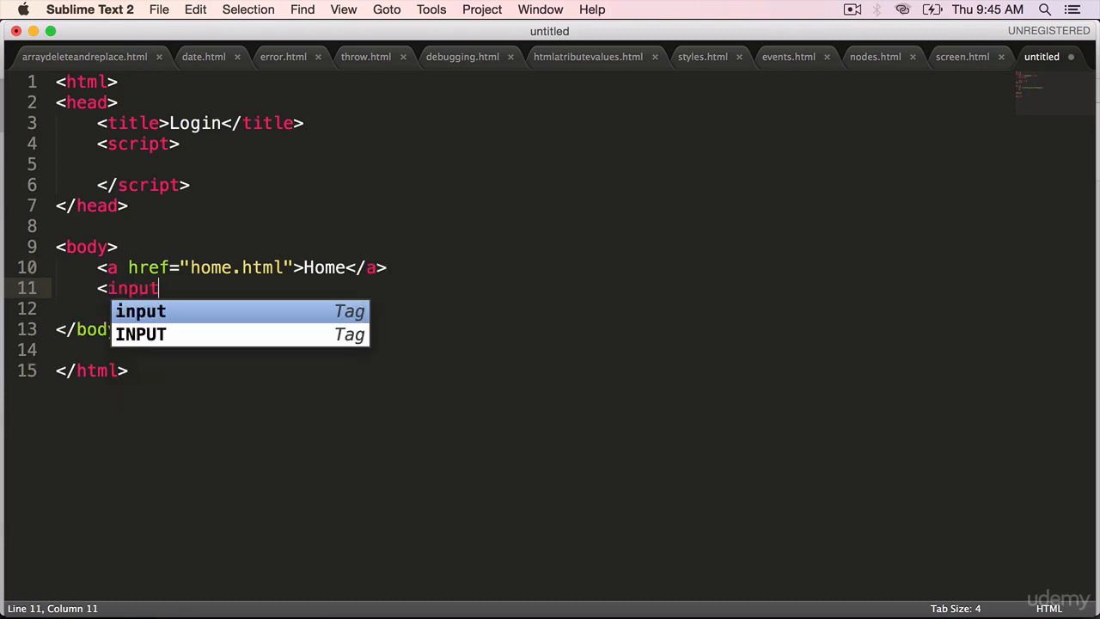
{"action": "type", "text": "type=\"\""}
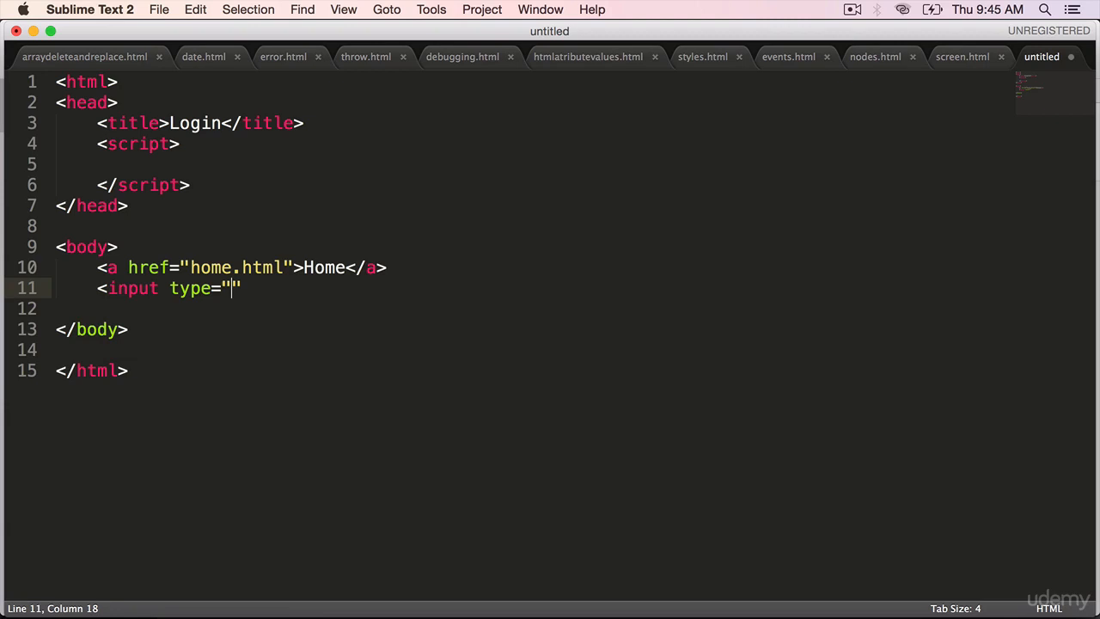
{"action": "type", "text": "butto"}
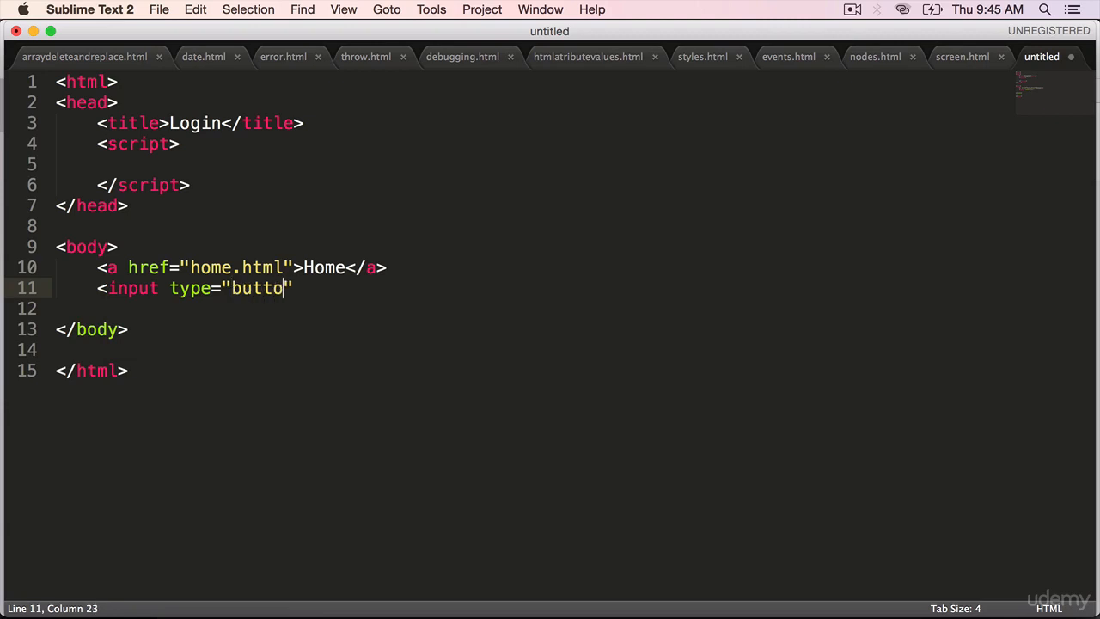
{"action": "type", "text": "n\" val"}
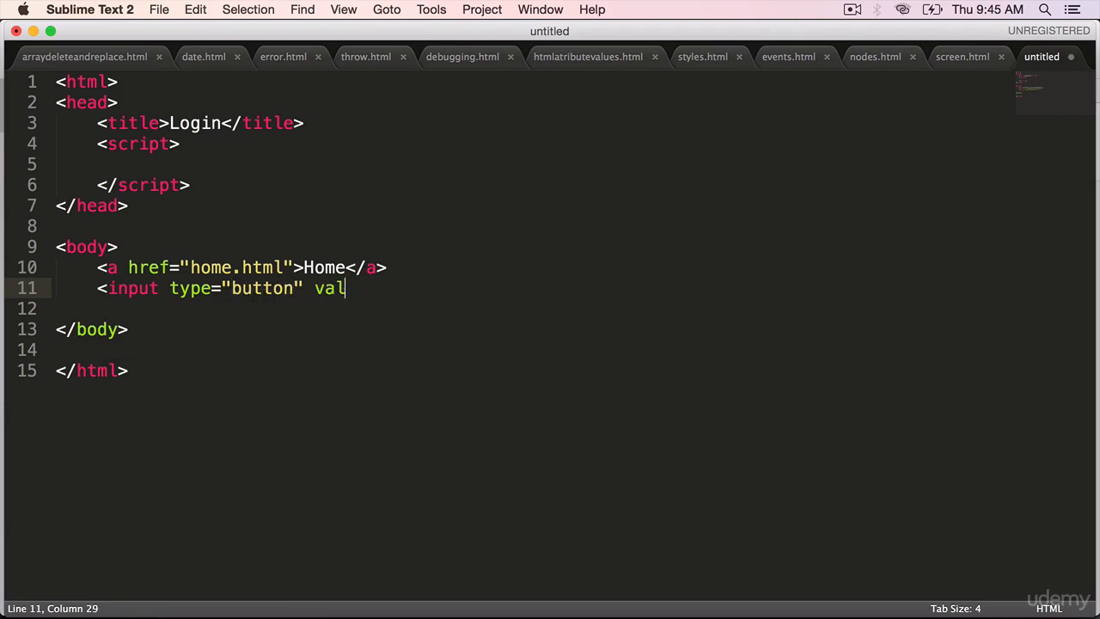
{"action": "type", "text": "ue=\"\""}
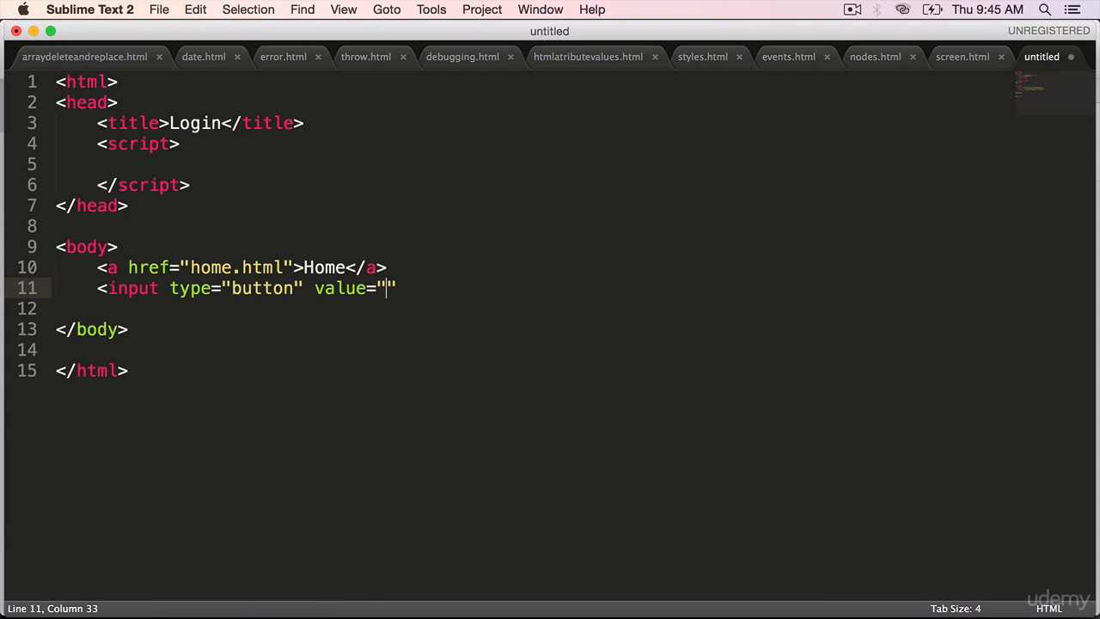
{"action": "type", "text": "forward"}
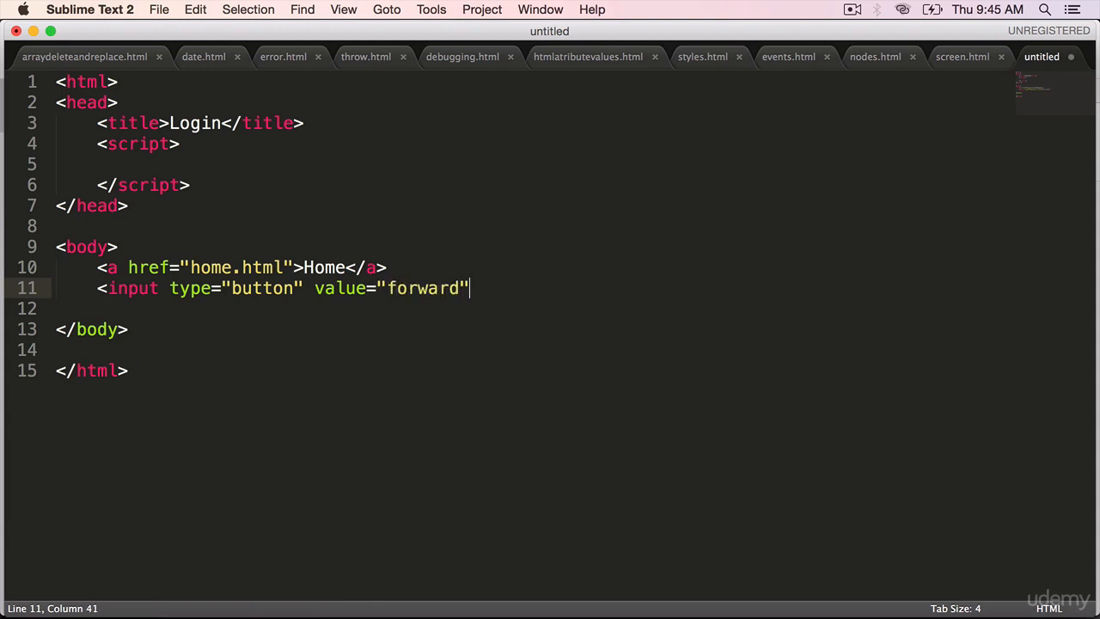
{"action": "type", "text": "onclic"}
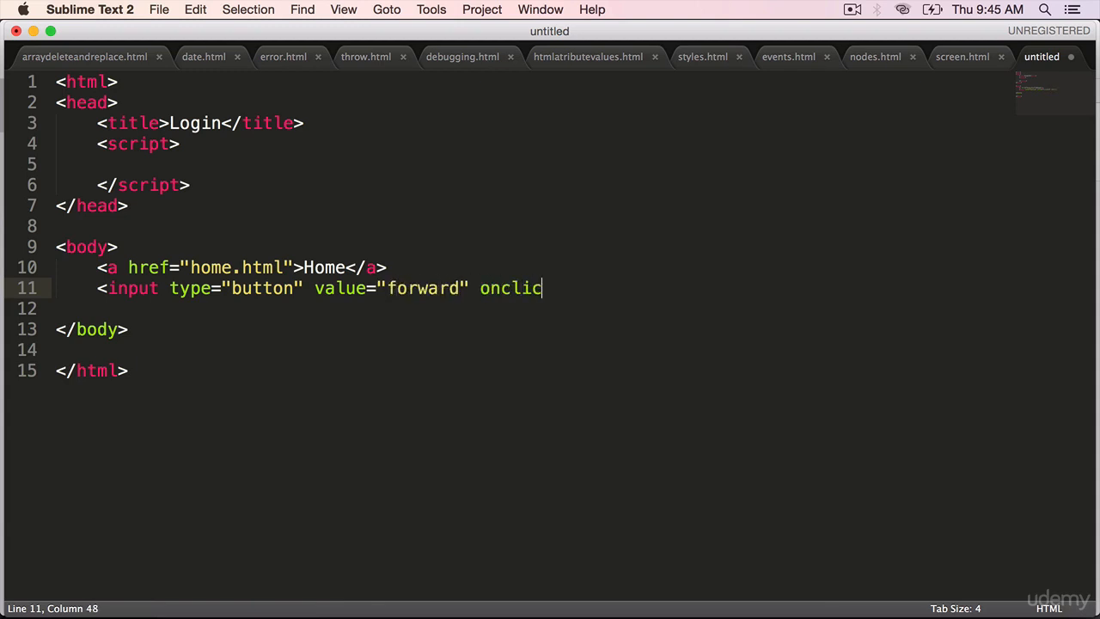
{"action": "type", "text": "k=\"\""}
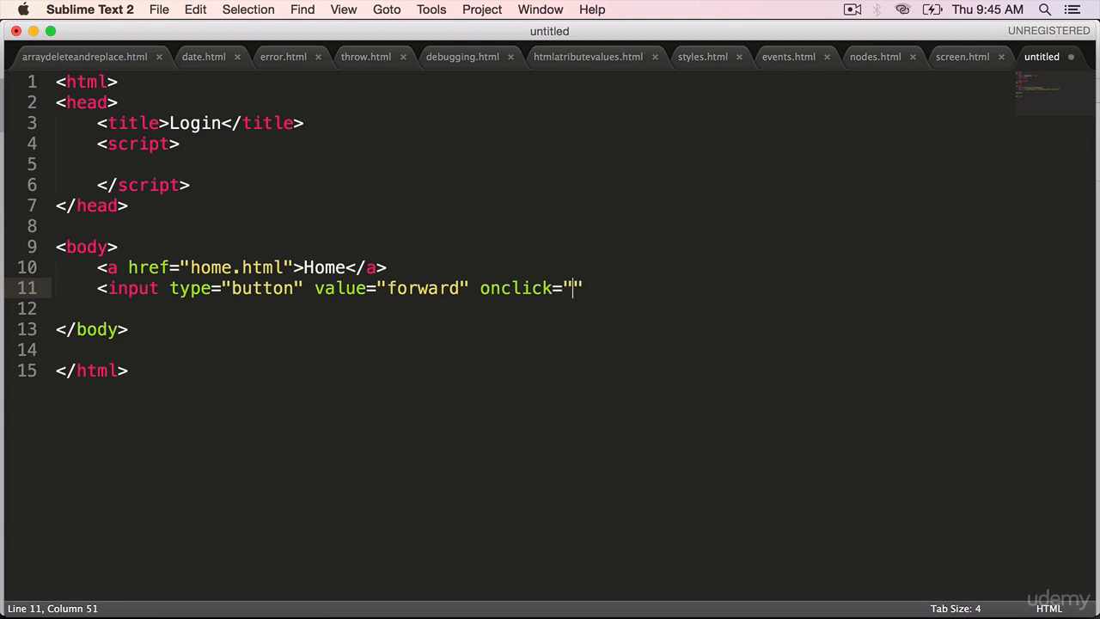
{"action": "type", "text": "handle"}
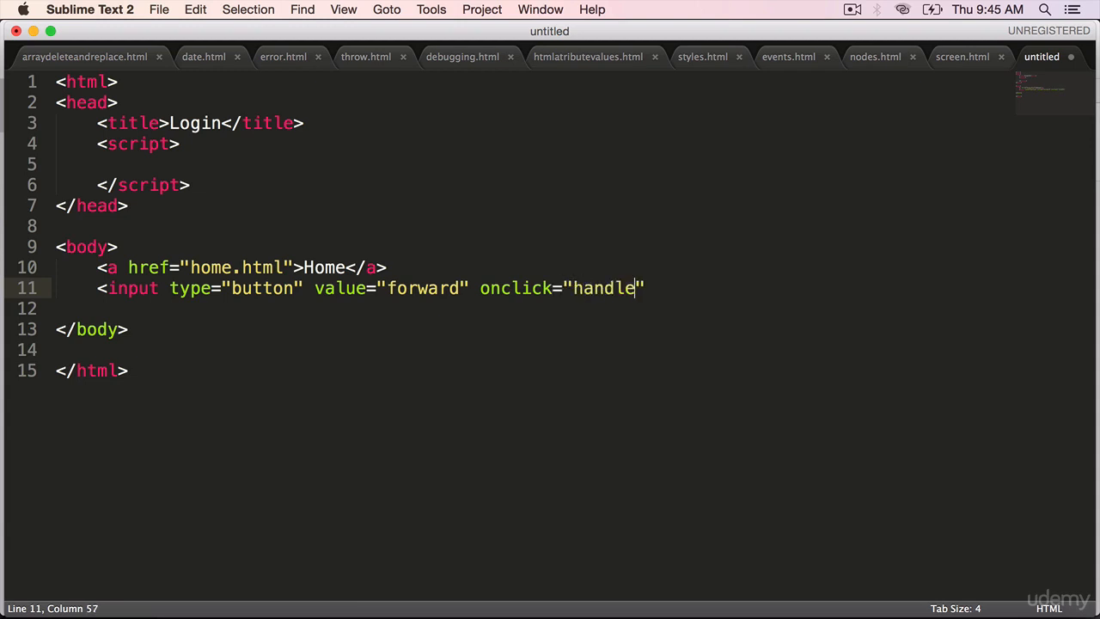
{"action": "type", "text": "Forward"}
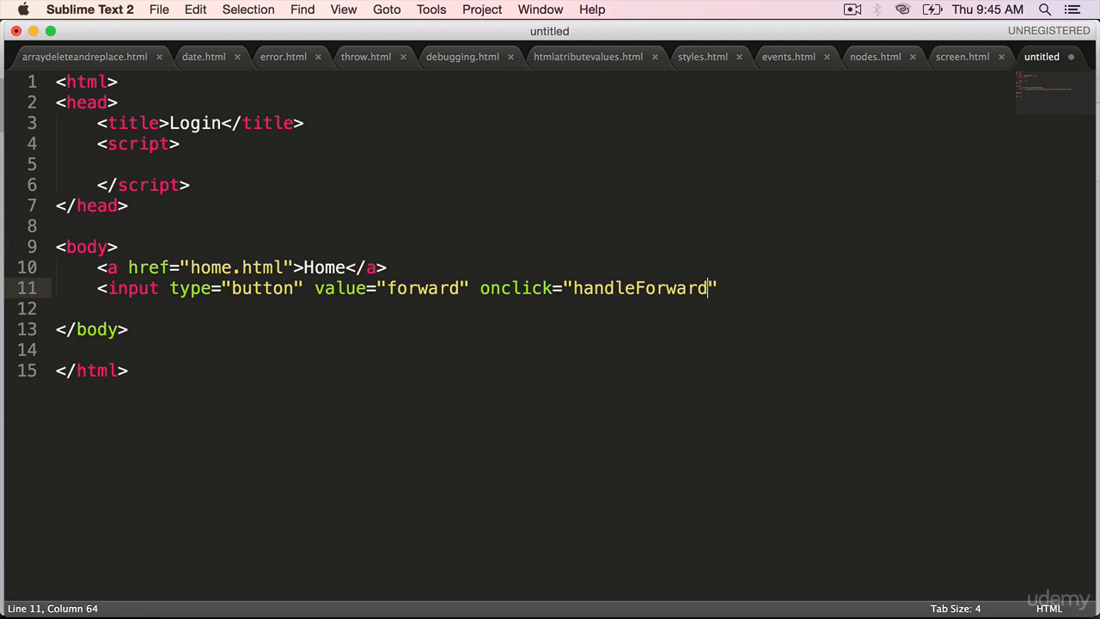
{"action": "type", "text": "()\"/>"}
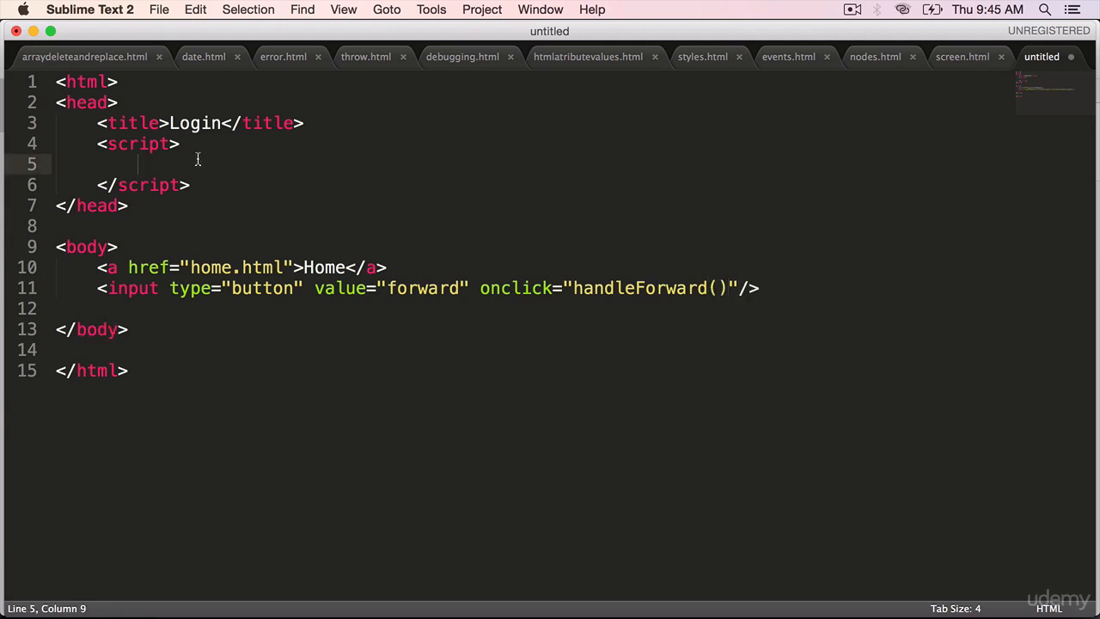
- Define handleForward() running window.history.forward(), then begin saving the page
{"action": "type", "text": "function"}
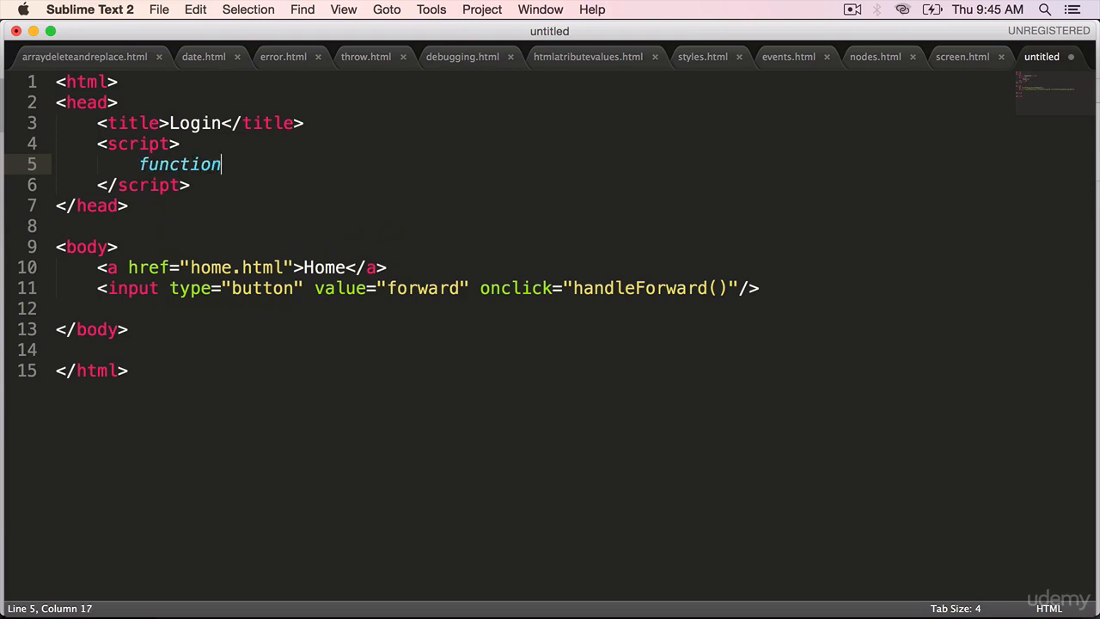
{"action": "type", "text": "handleForwar"}
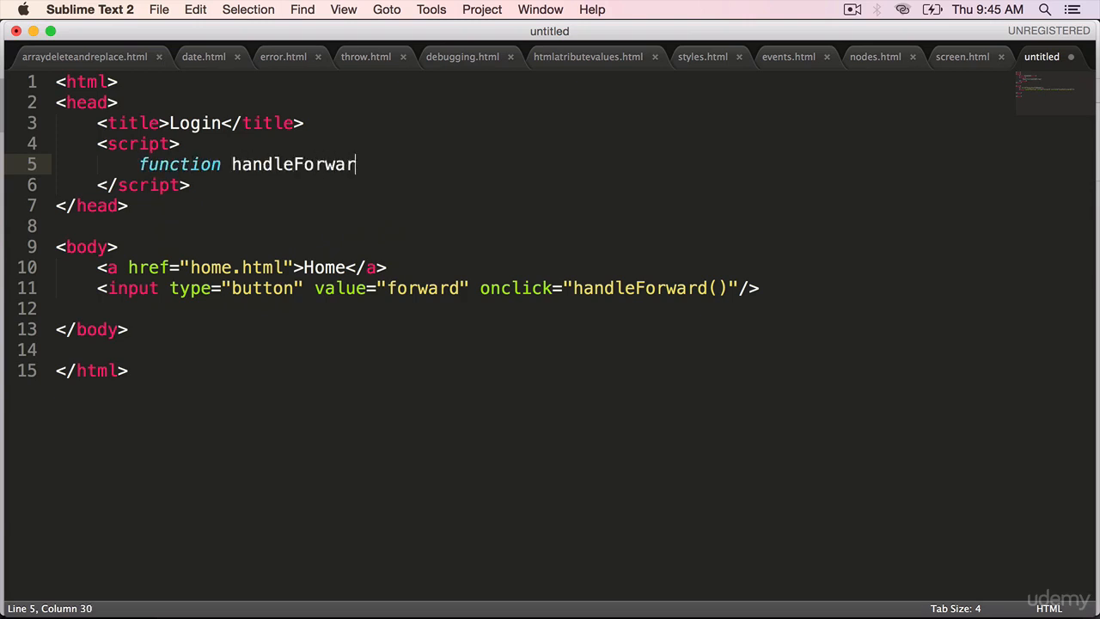
{"action": "type", "text": "d()"}
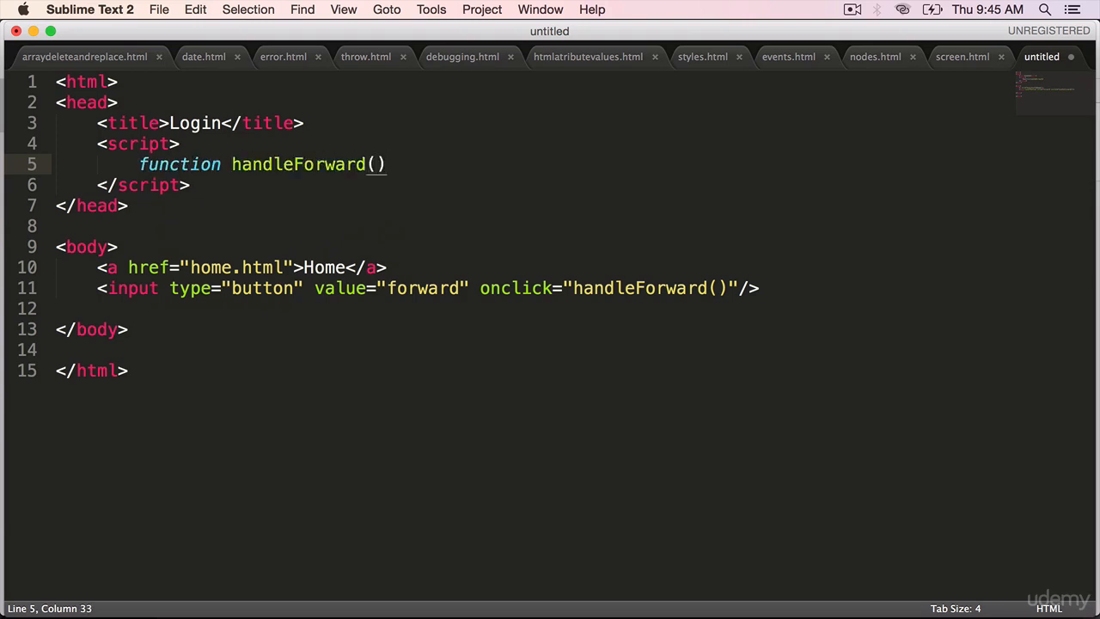
{"action": "type", "text": "{"}
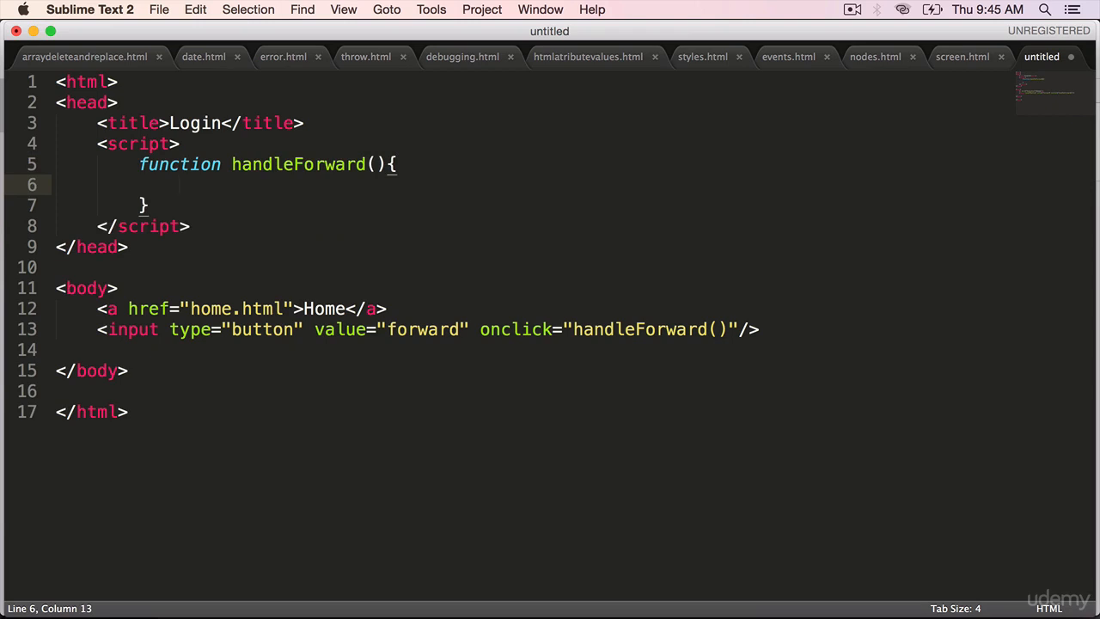
{"action": "type", "text": "window"}
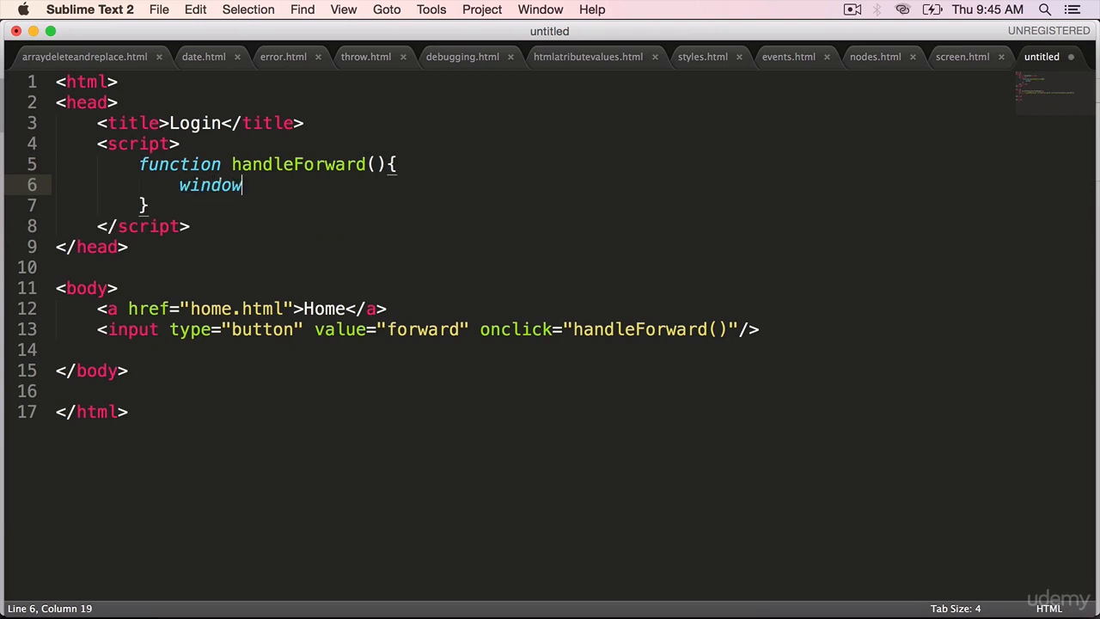
{"action": "type", "text": ".history."}
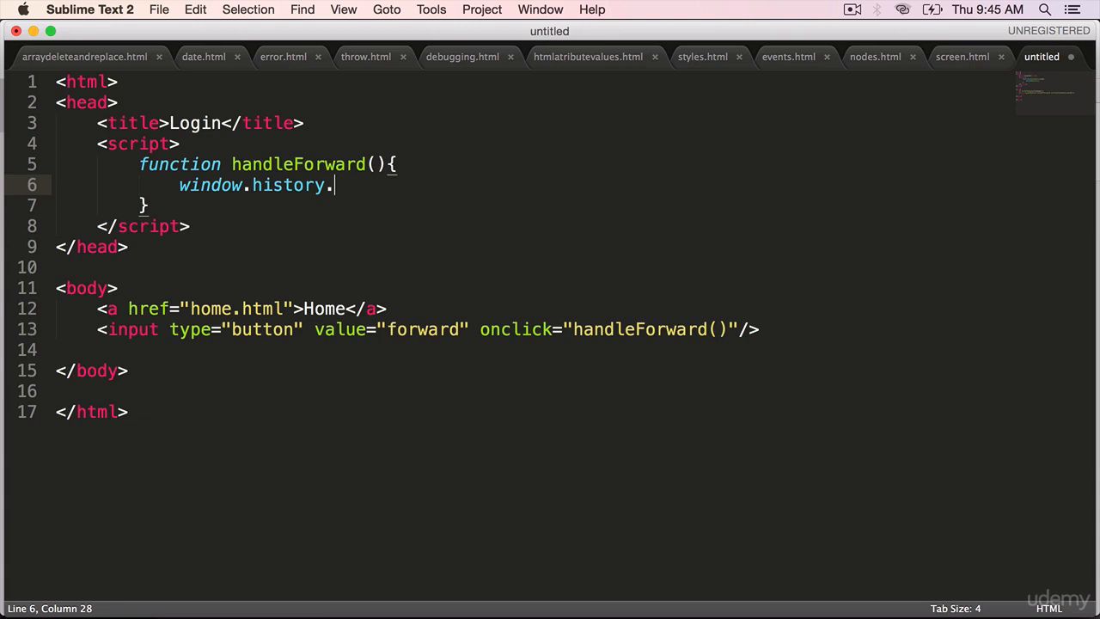
{"action": "type", "text": "forward"}
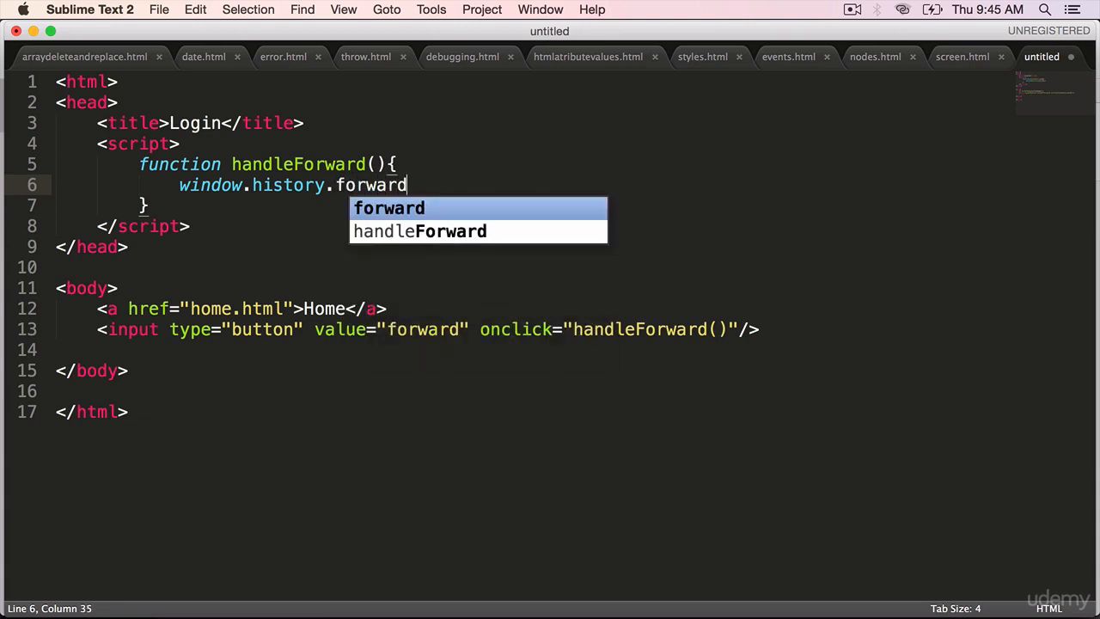
{"action": "type", "text": "();"}
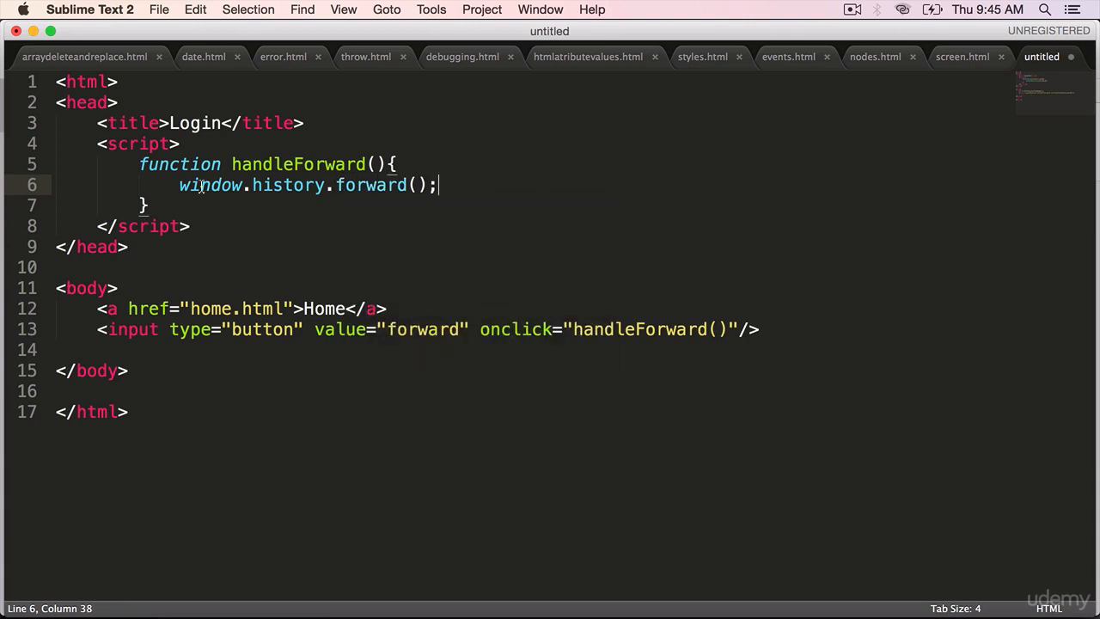
{"action": "double_click", "coordinate": [210, 185]}
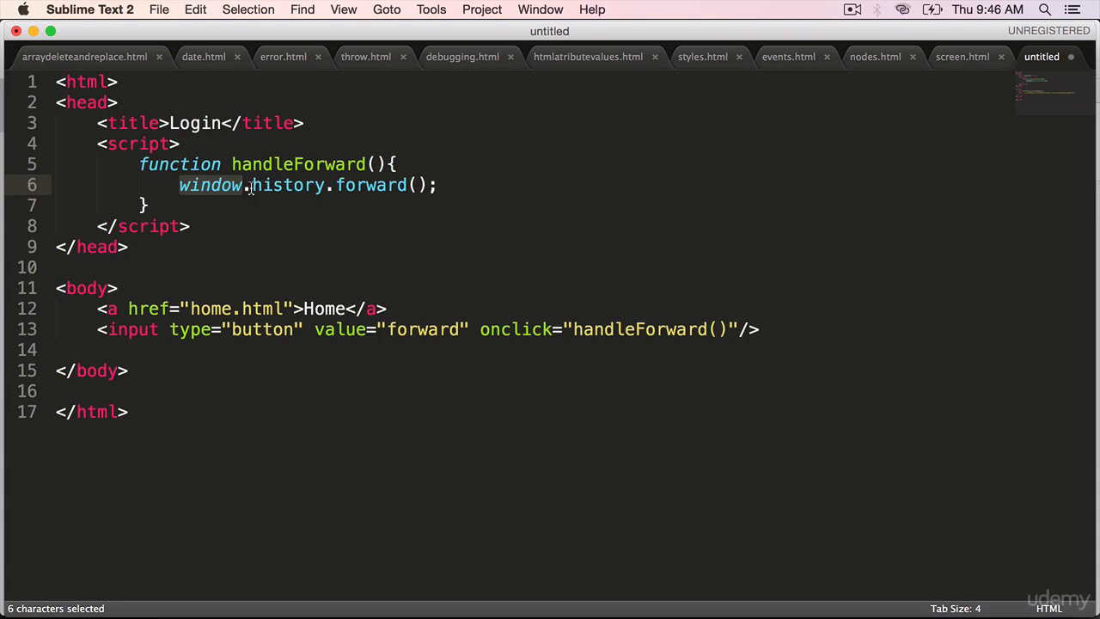
{"action": "double_click", "coordinate": [287, 185]}
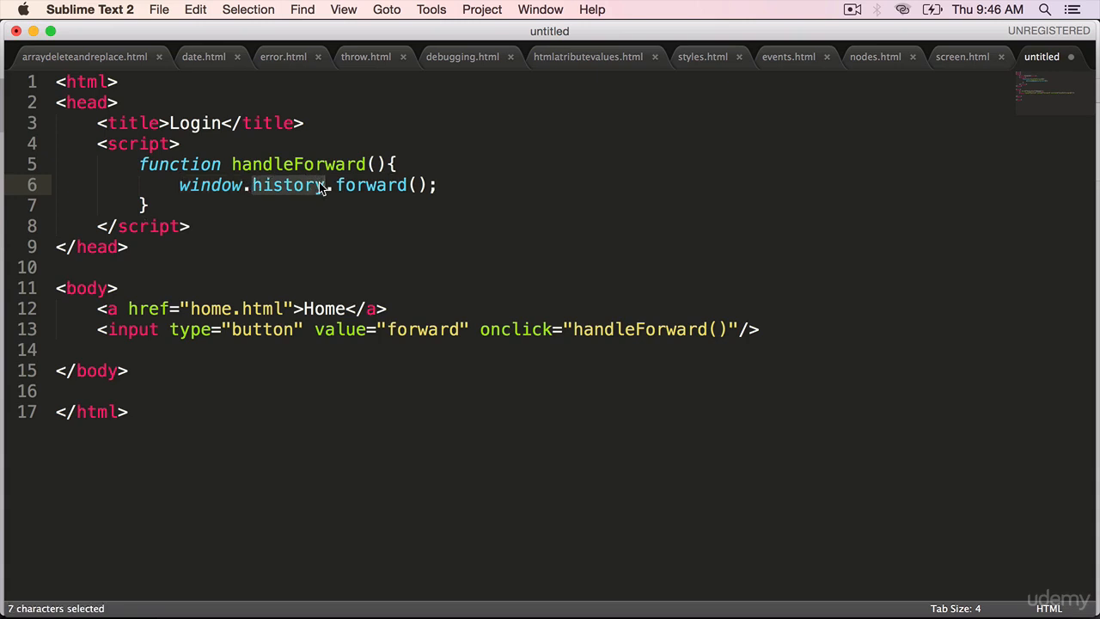
{"action": "key", "text": "cmd+s"}
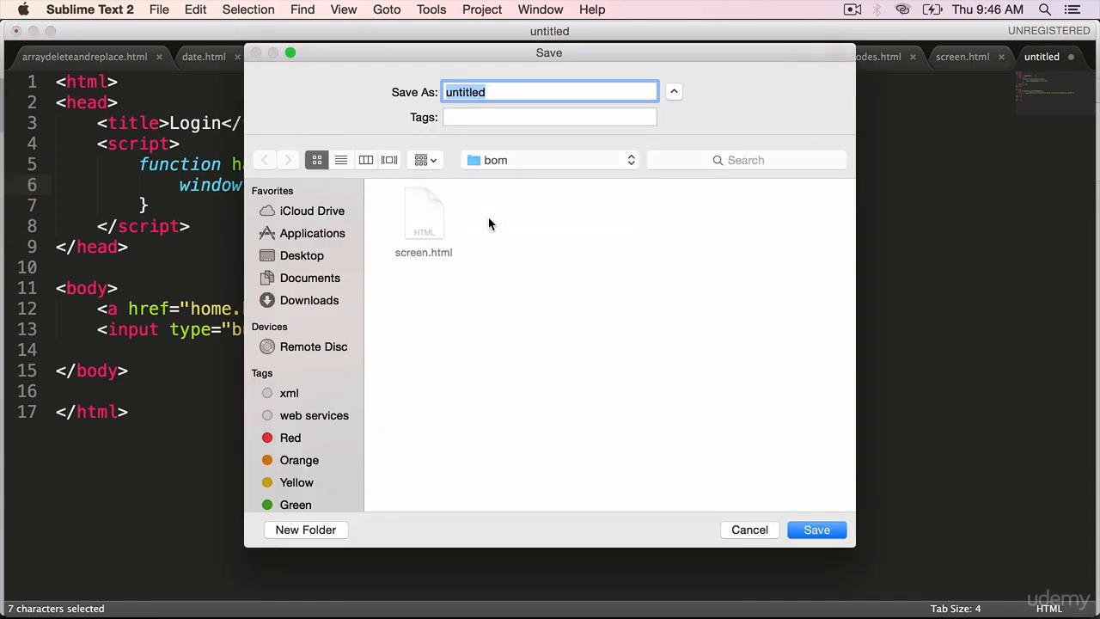
- Save the page as login.html and select its Login title in the copied file for renaming
{"action": "type", "text": "login."}
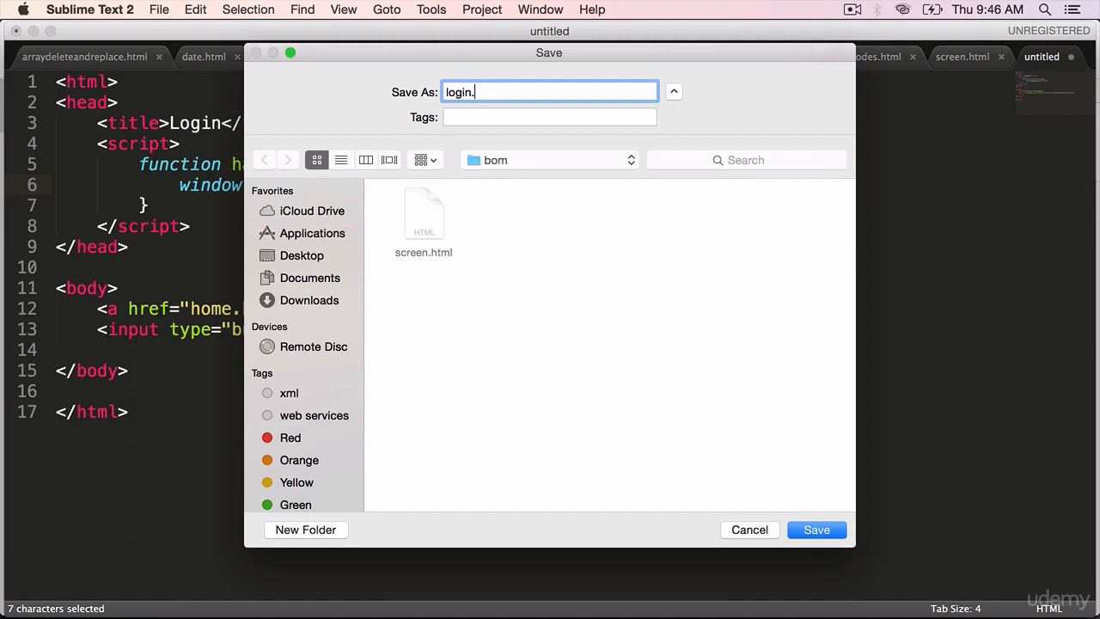
{"action": "left_click", "coordinate": [815, 529]}
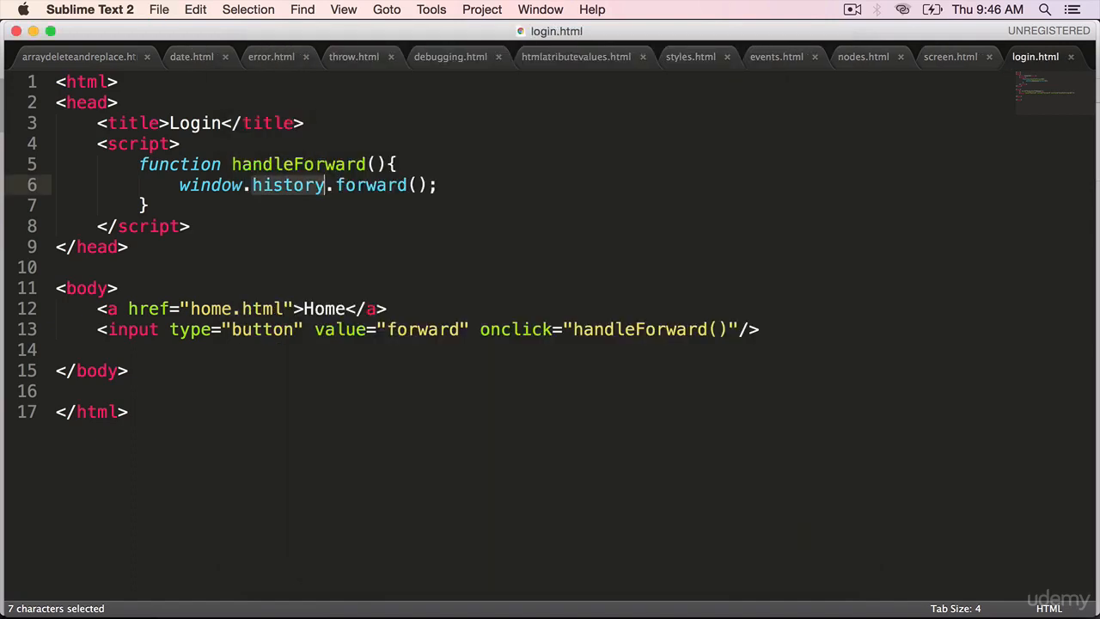
{"action": "key", "text": "cmd+s"}
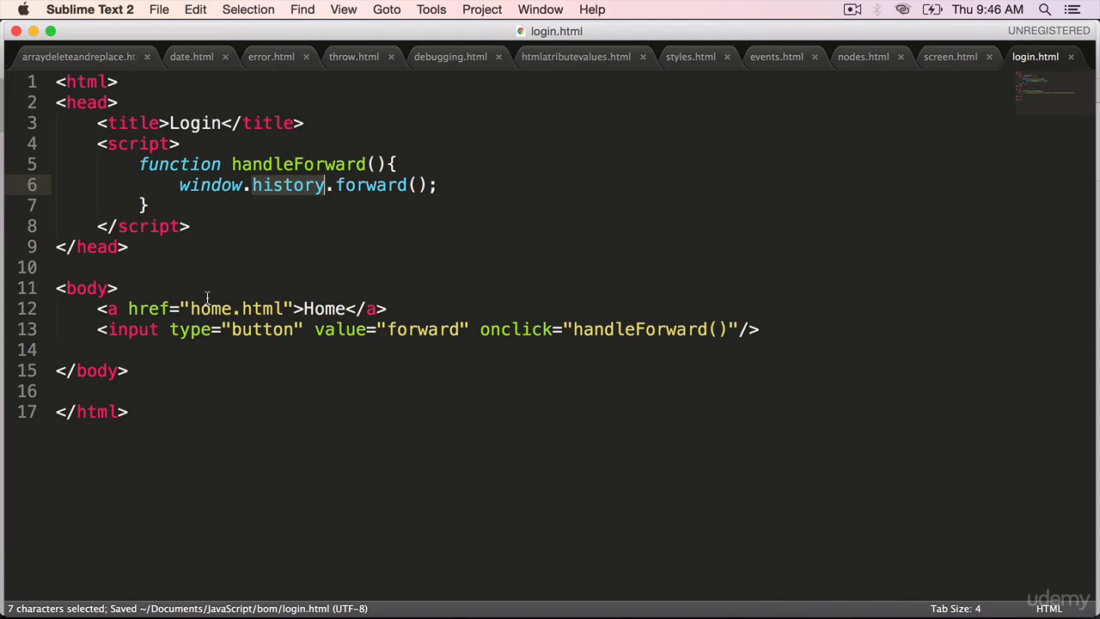
{"action": "double_click", "coordinate": [237, 309]}
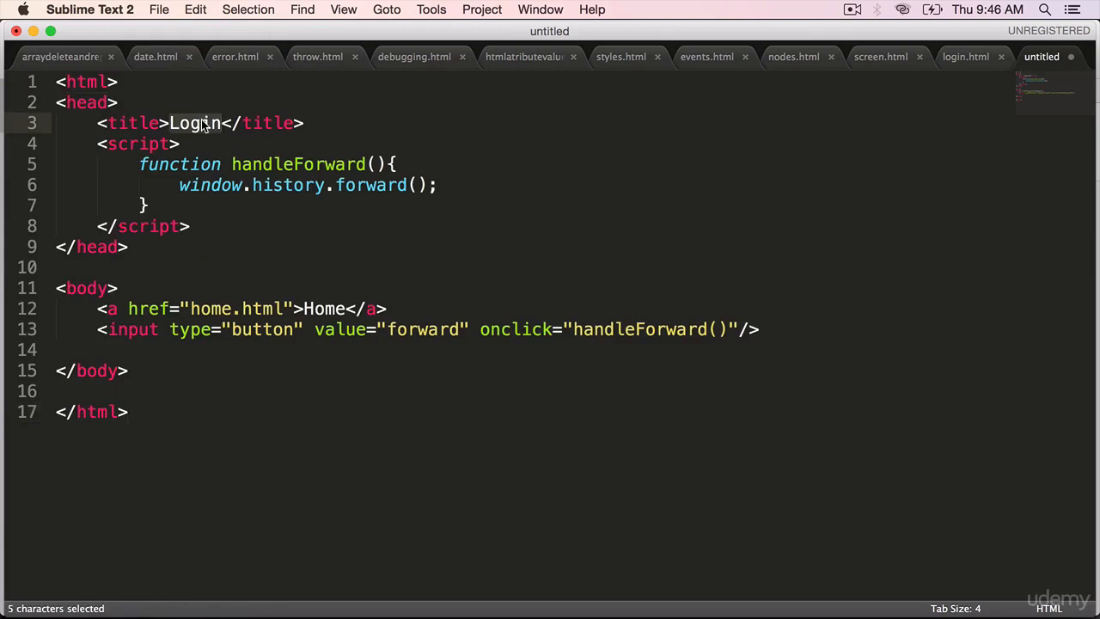
- Retitle the copy Home, rename the handler to handleBack with history.back(), relabel the button back
{"action": "type", "text": "Home"}
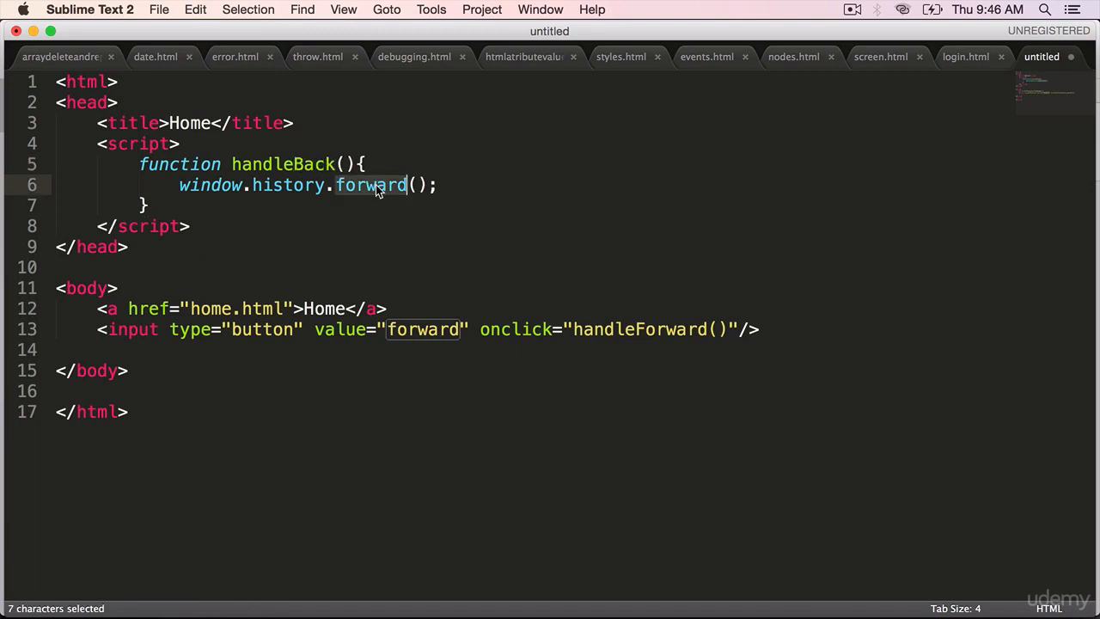
{"action": "type", "text": "back"}
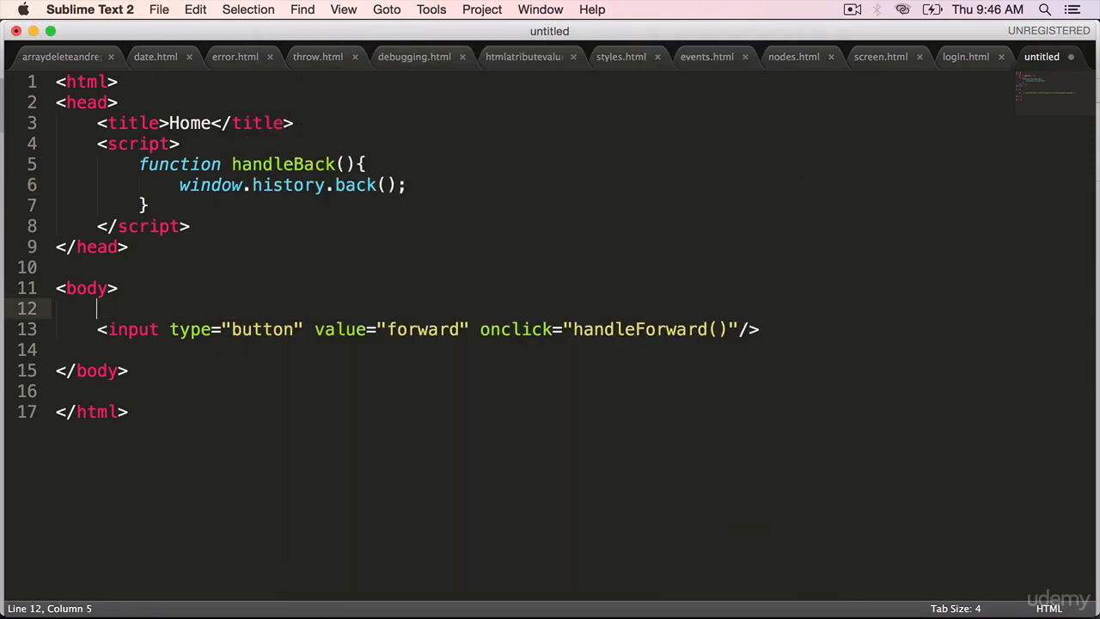
{"action": "double_click", "coordinate": [423, 330]}
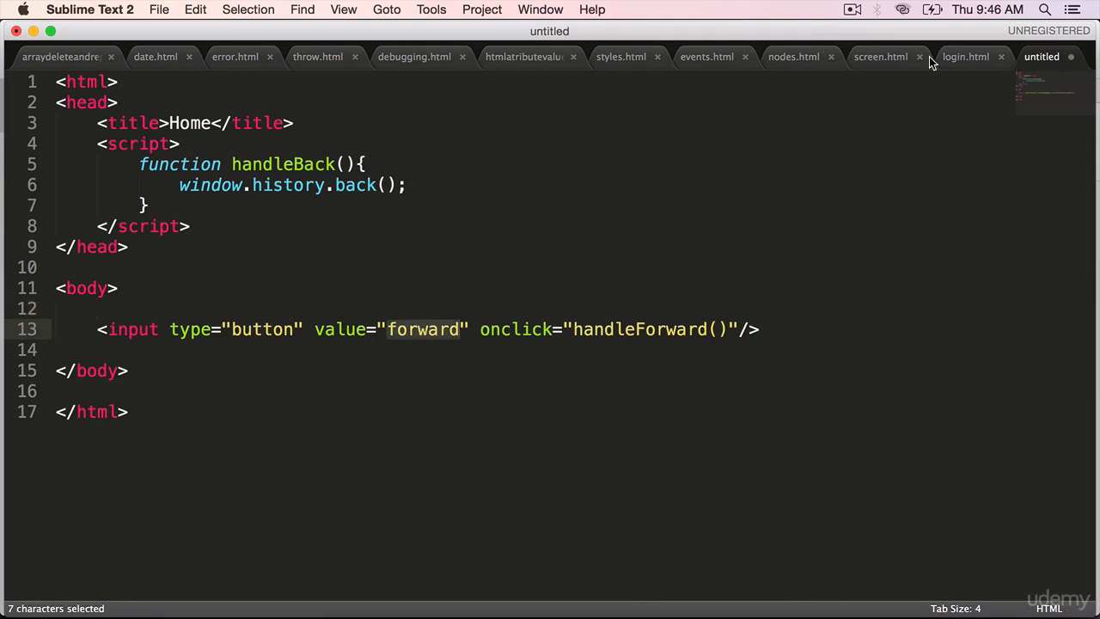
{"action": "type", "text": "back"}
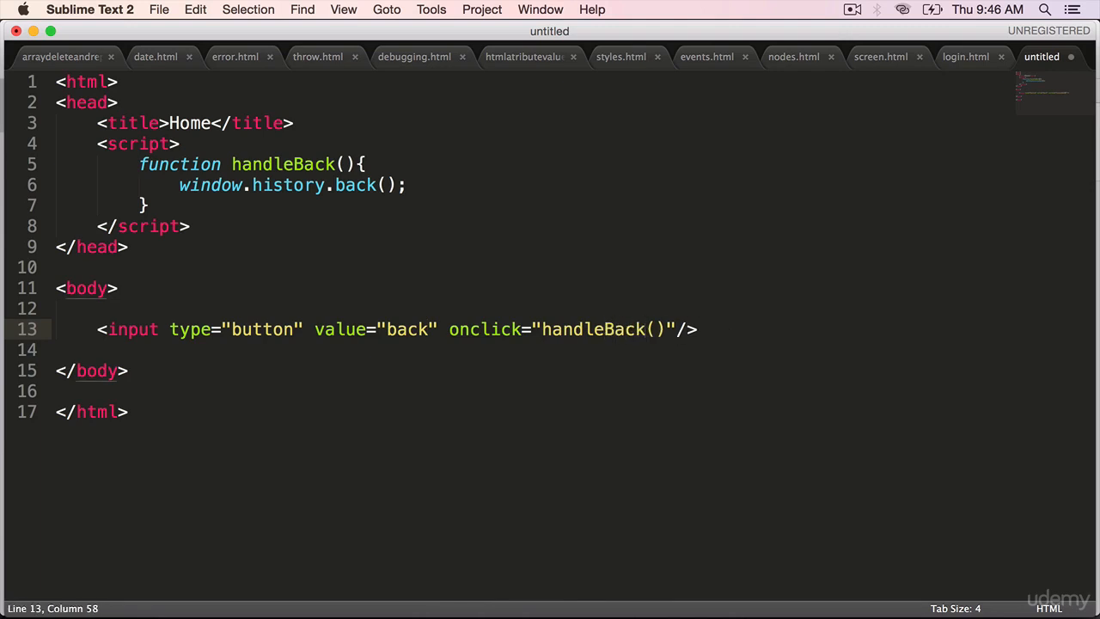
- Save the page as home.html and return to login.html
{"action": "type", "text": "ho"}
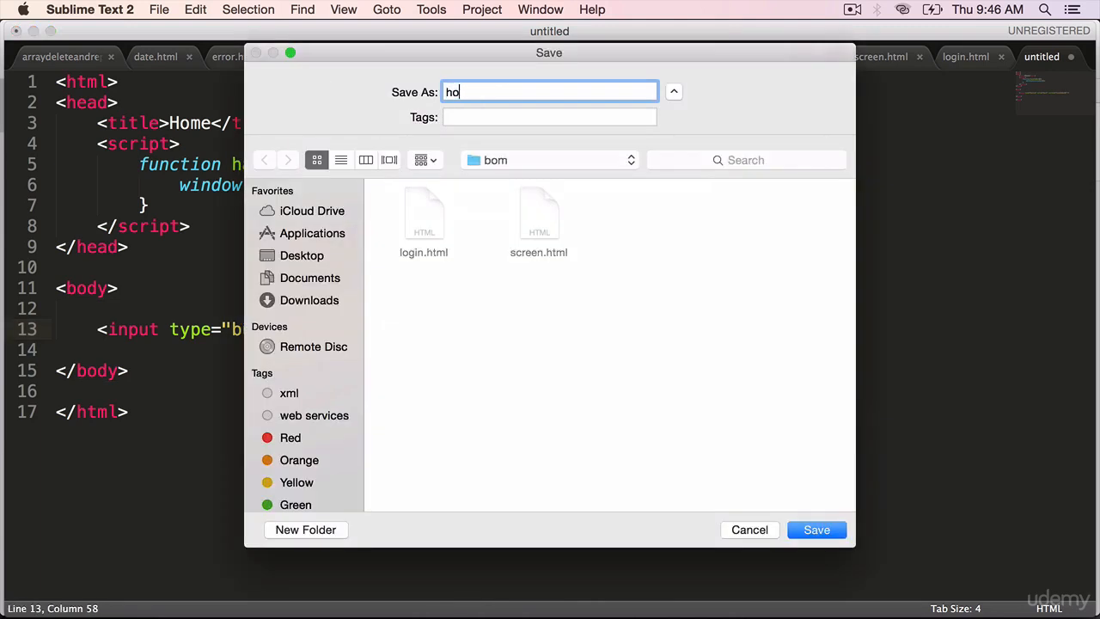
{"action": "left_click", "coordinate": [815, 529]}
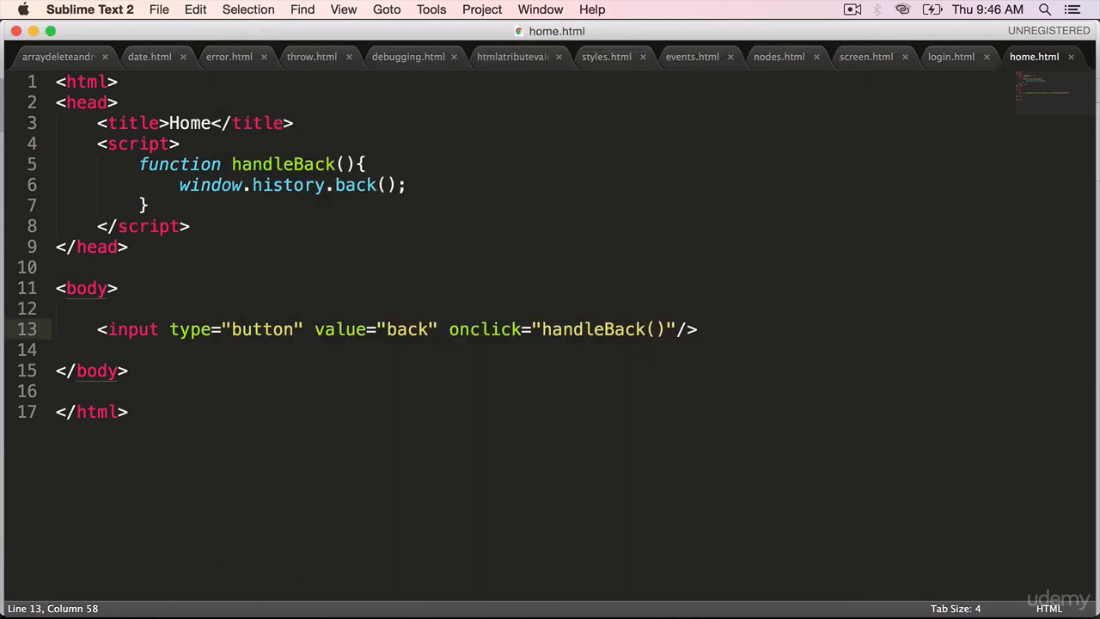
{"action": "left_click", "coordinate": [952, 56]}
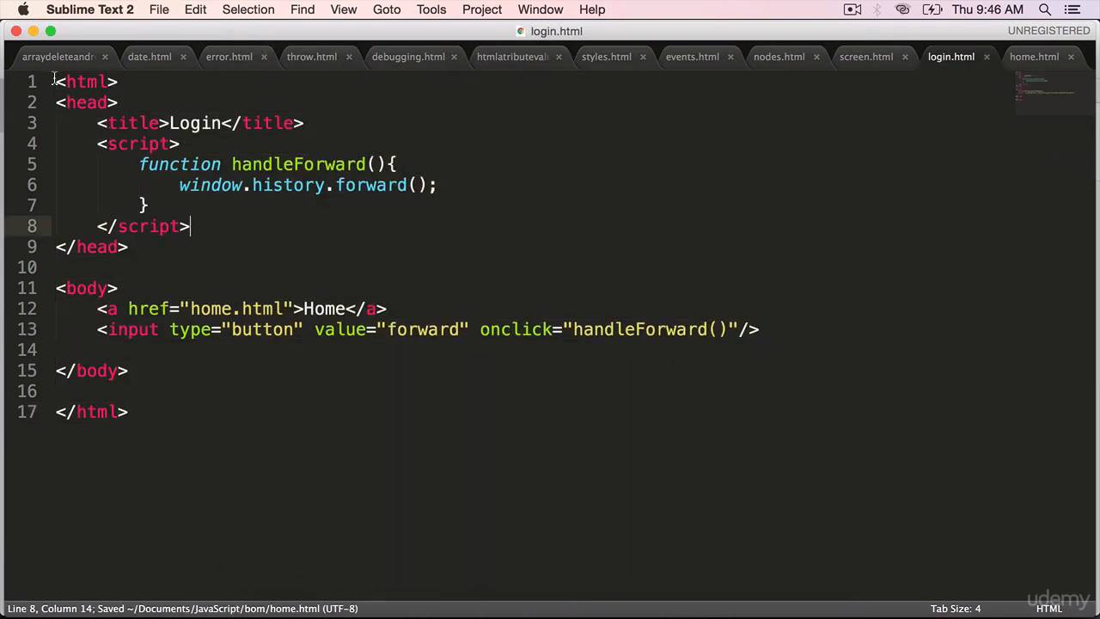
{"action": "key", "text": "cmd+a"}
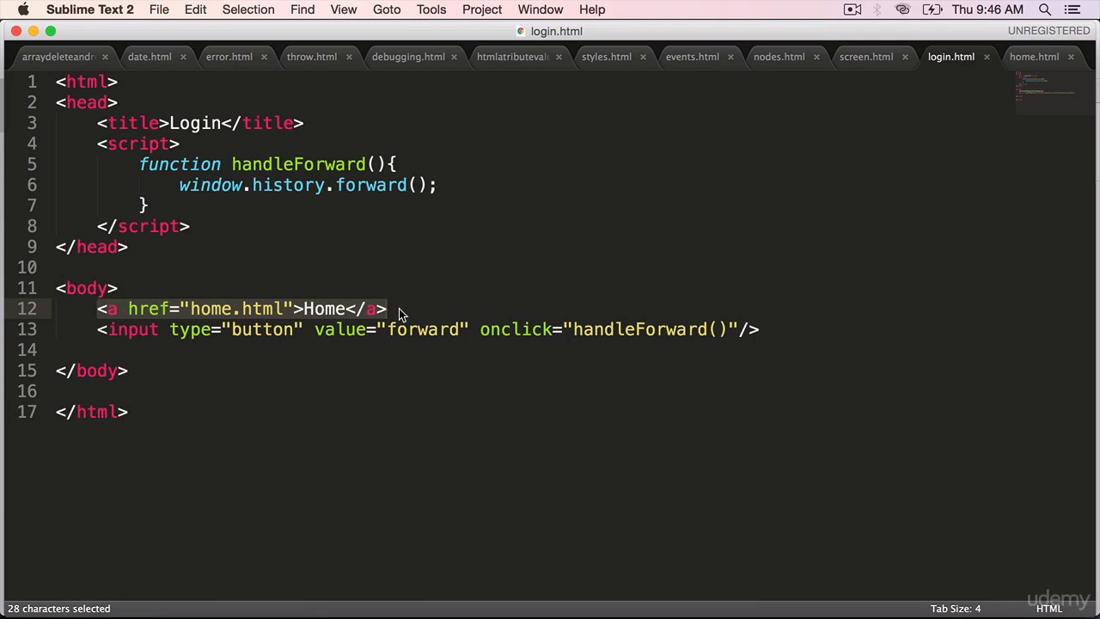
{"action": "mouse_move", "coordinate": [247, 320]}
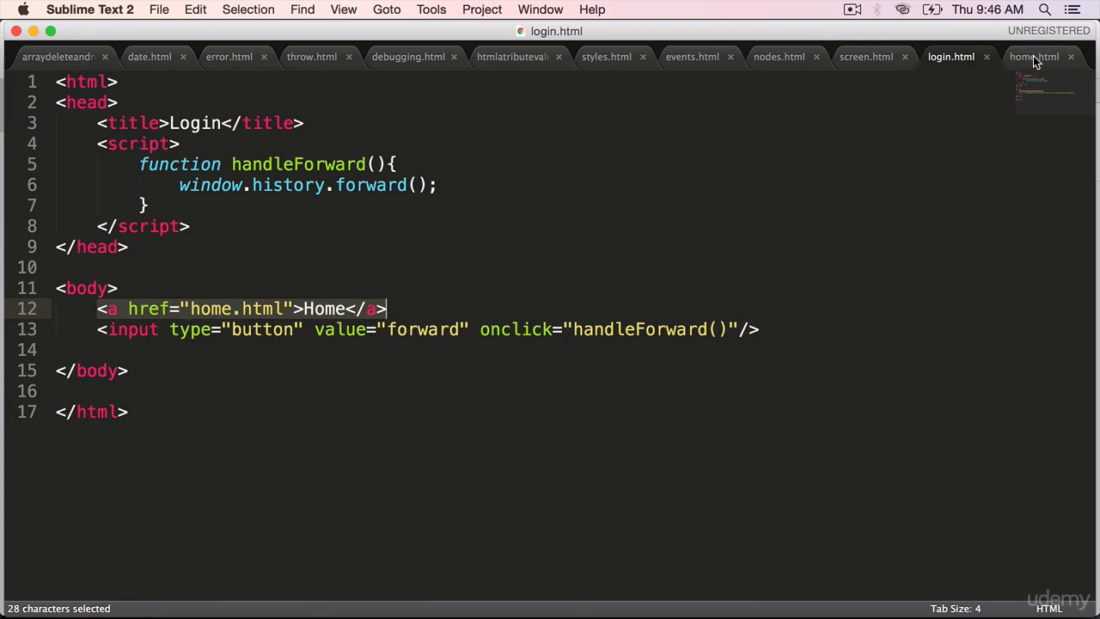
{"action": "left_click", "coordinate": [1035, 56]}
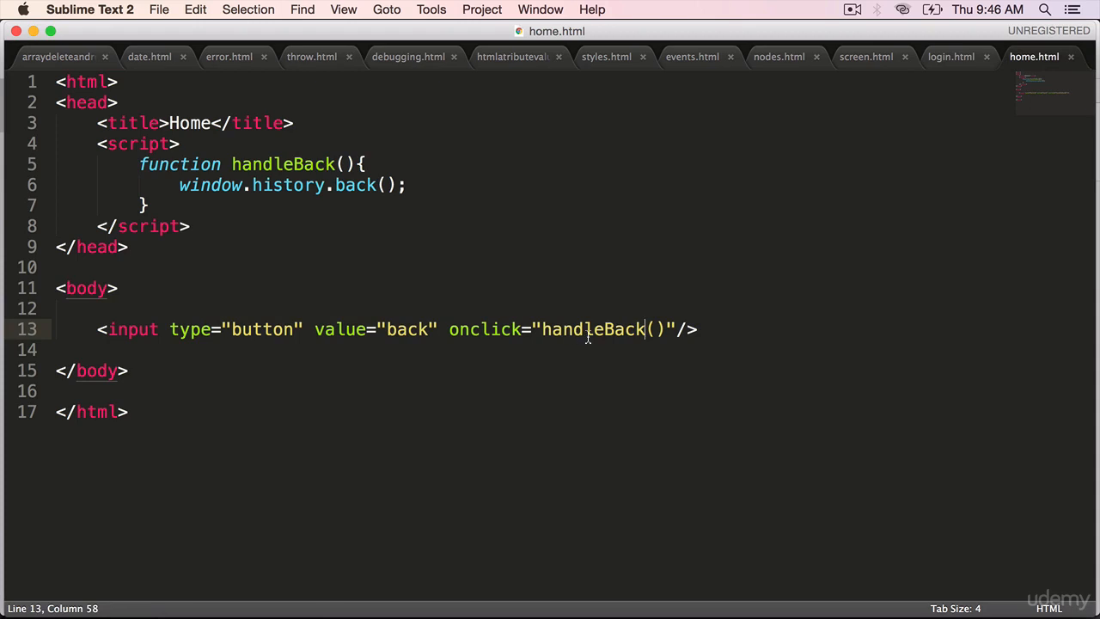
{"action": "left_click", "coordinate": [950, 57]}
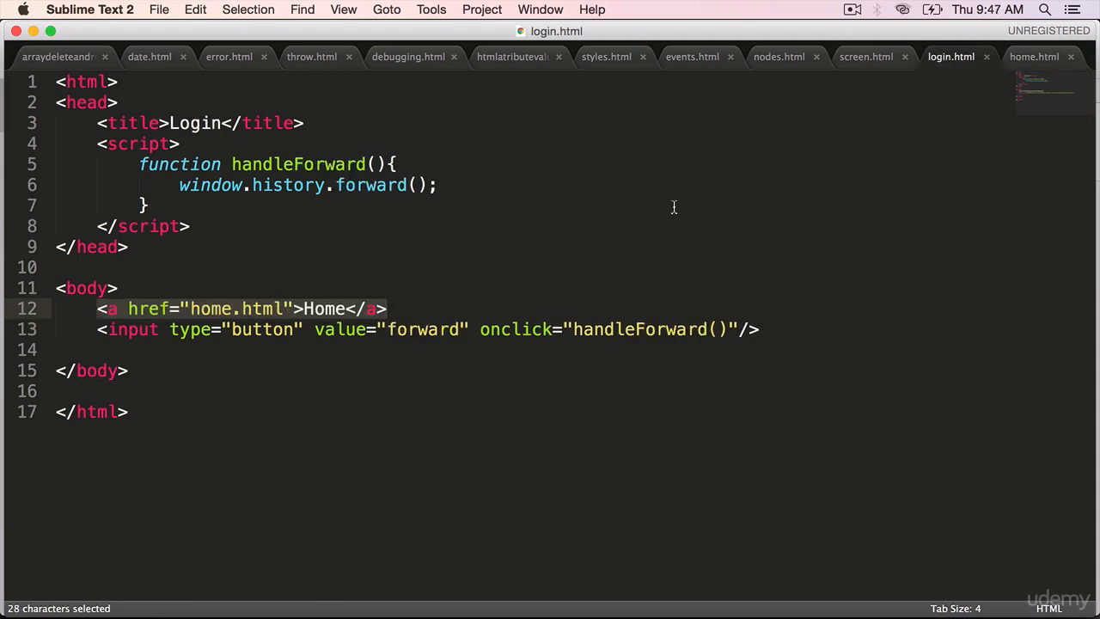
{"action": "mouse_move", "coordinate": [644, 330]}
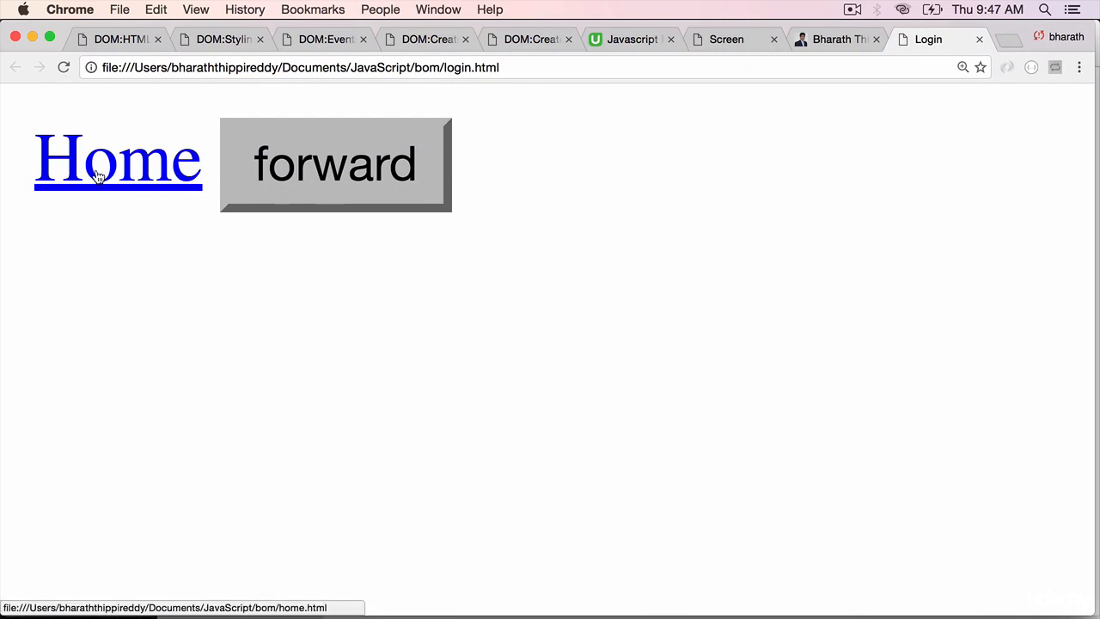
- In Chrome follow the Home link from login.html, then use the back button to return
{"action": "left_click", "coordinate": [117, 158]}
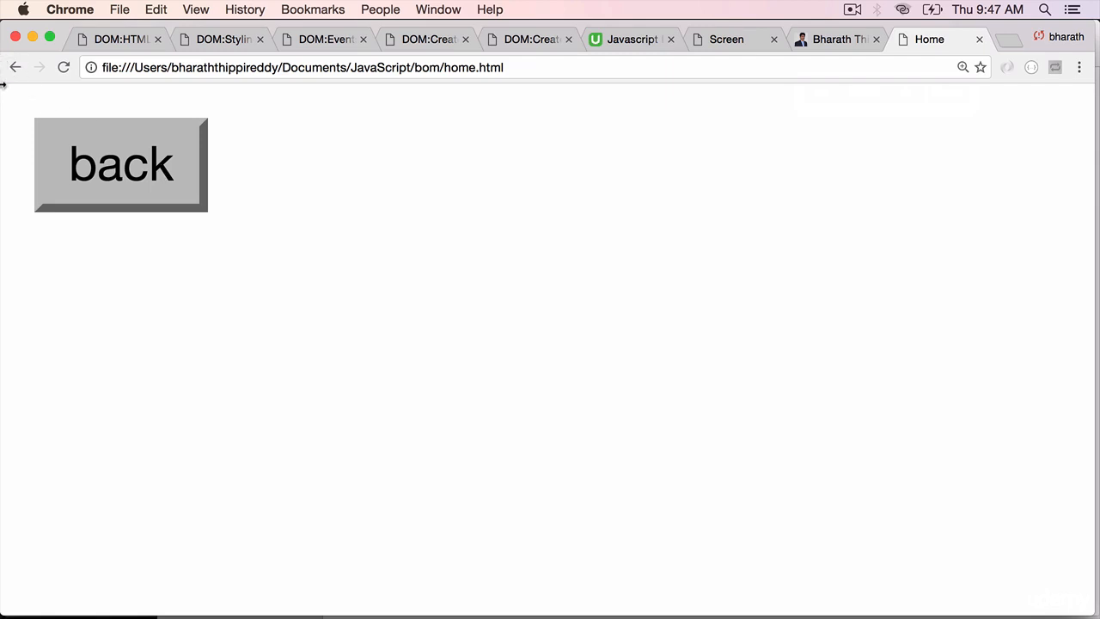
{"action": "mouse_move", "coordinate": [37, 144]}
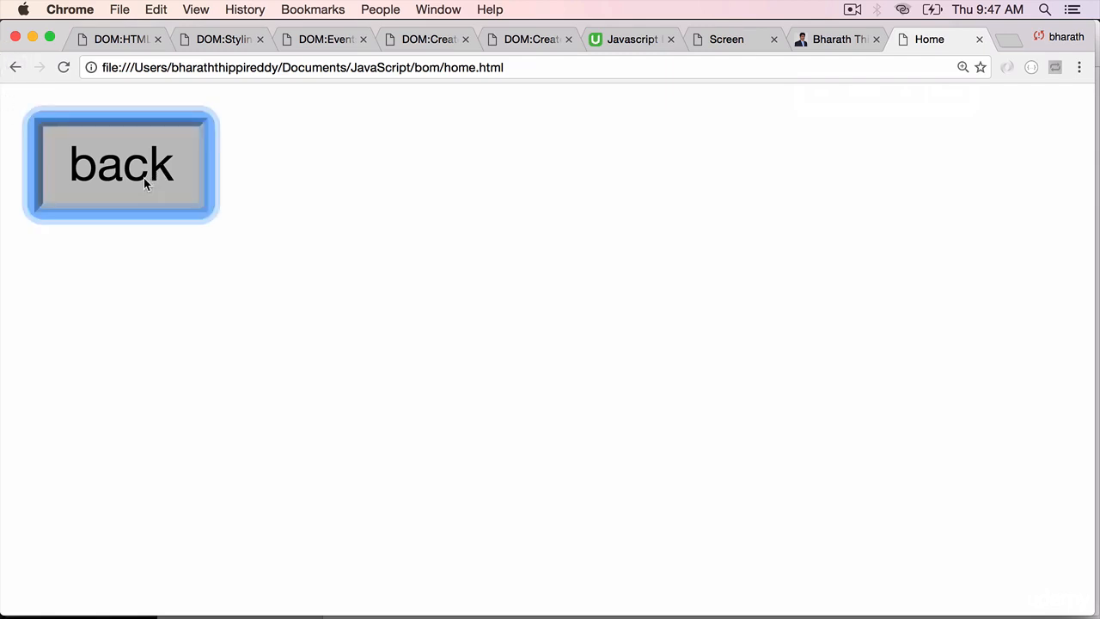
{"action": "left_click", "coordinate": [121, 163]}
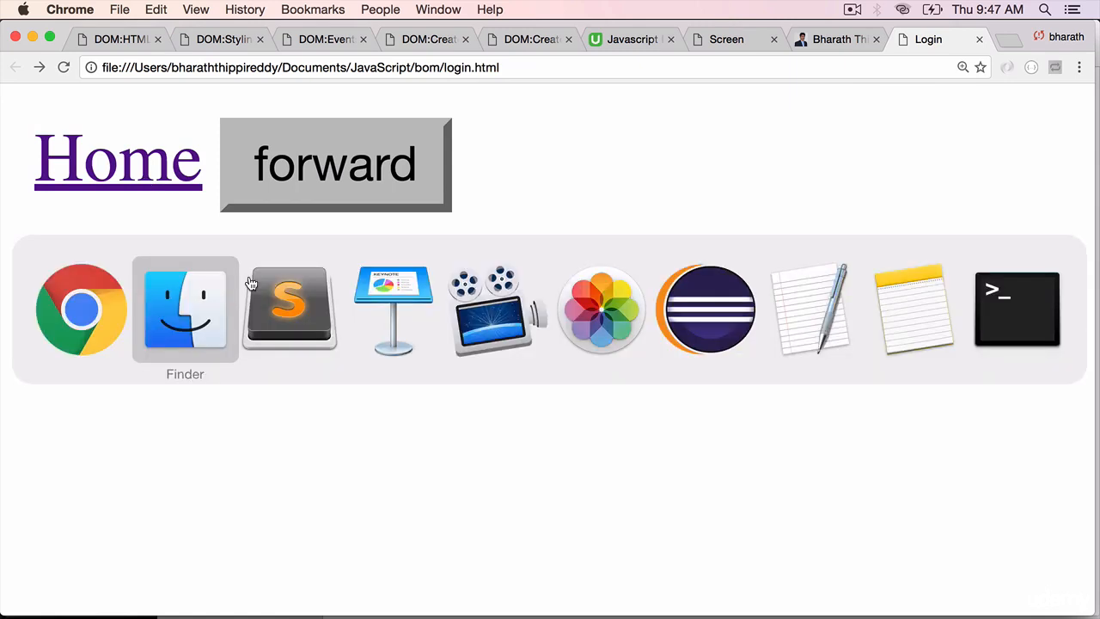
- Return to Sublime Text and show home.html with its handleBack script
{"action": "left_click", "coordinate": [289, 310]}
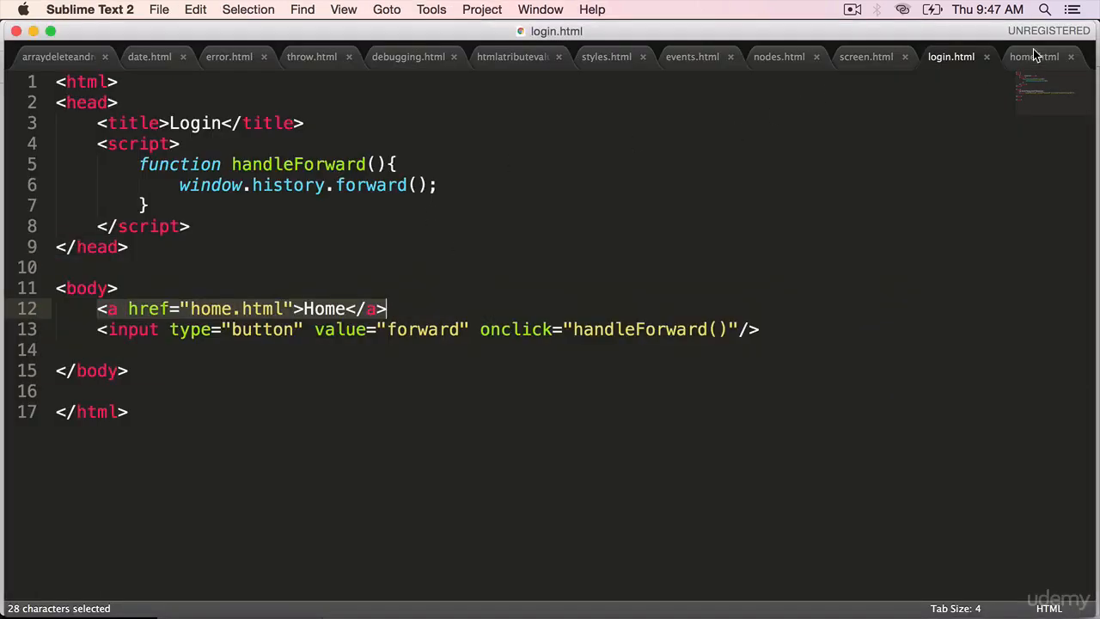
{"action": "left_click", "coordinate": [1035, 56]}
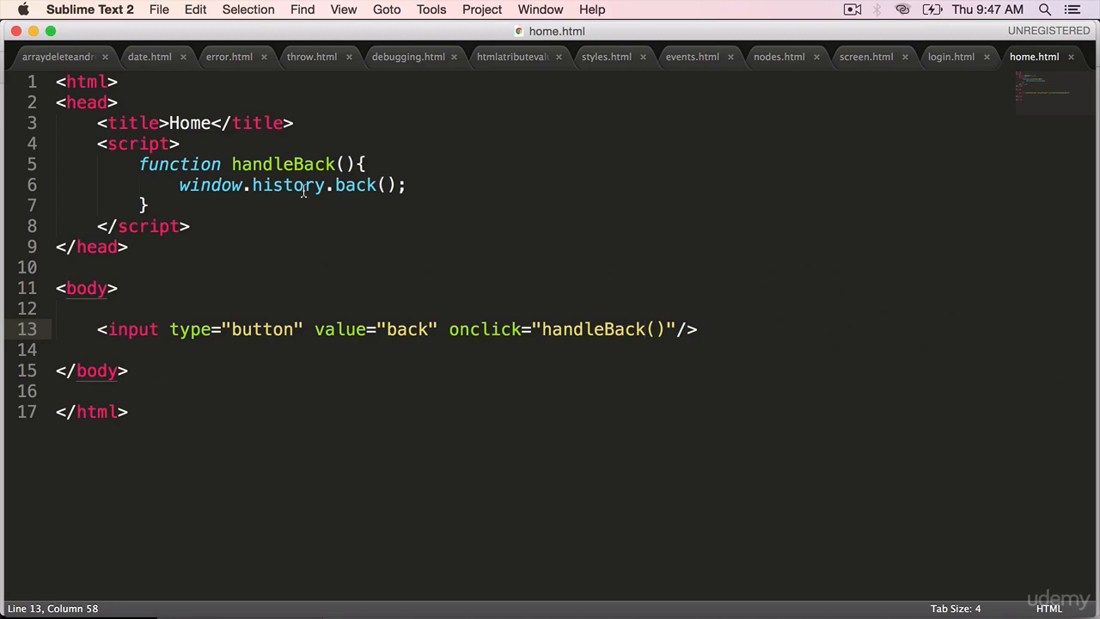
{"action": "mouse_move", "coordinate": [559, 335]}
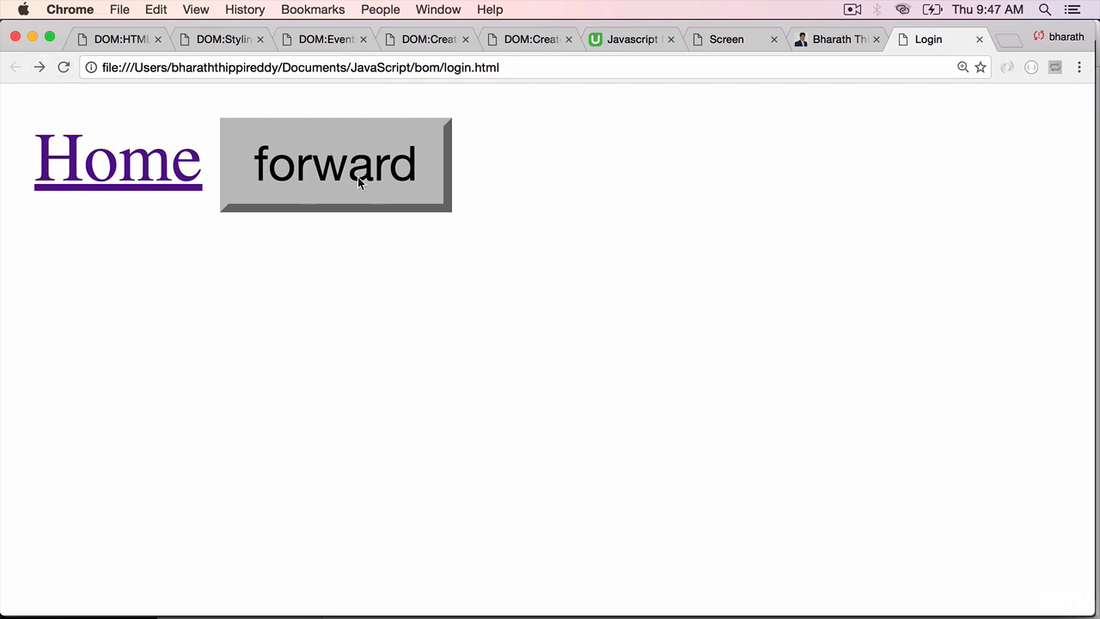
{"action": "mouse_move", "coordinate": [154, 168]}
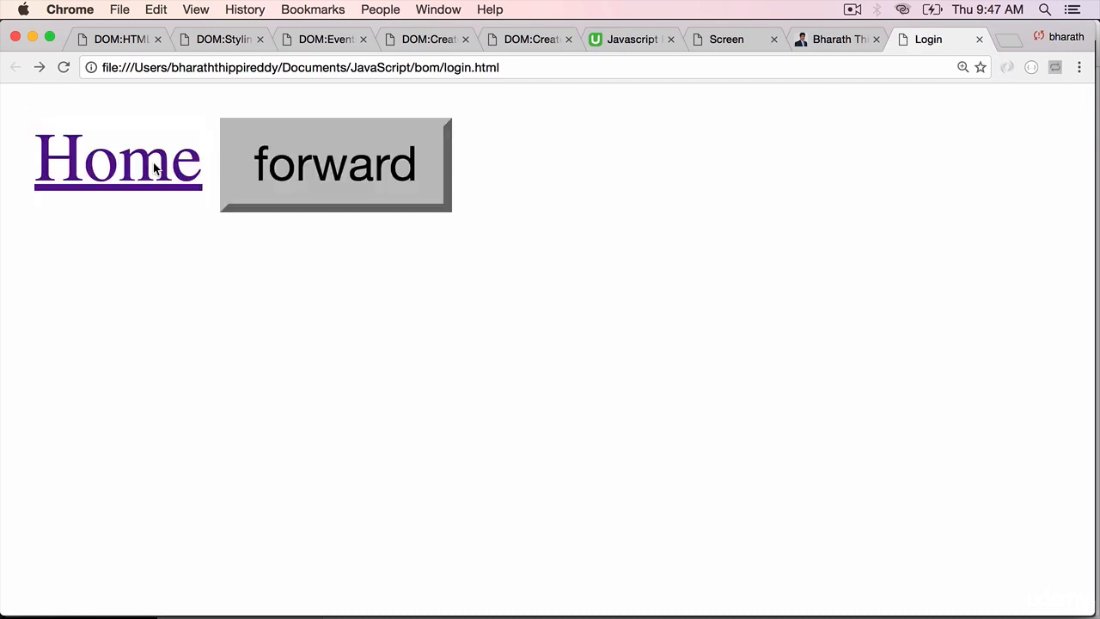
- Follow the Home link on login.html to reopen home.html in Chrome
{"action": "left_click", "coordinate": [117, 158]}
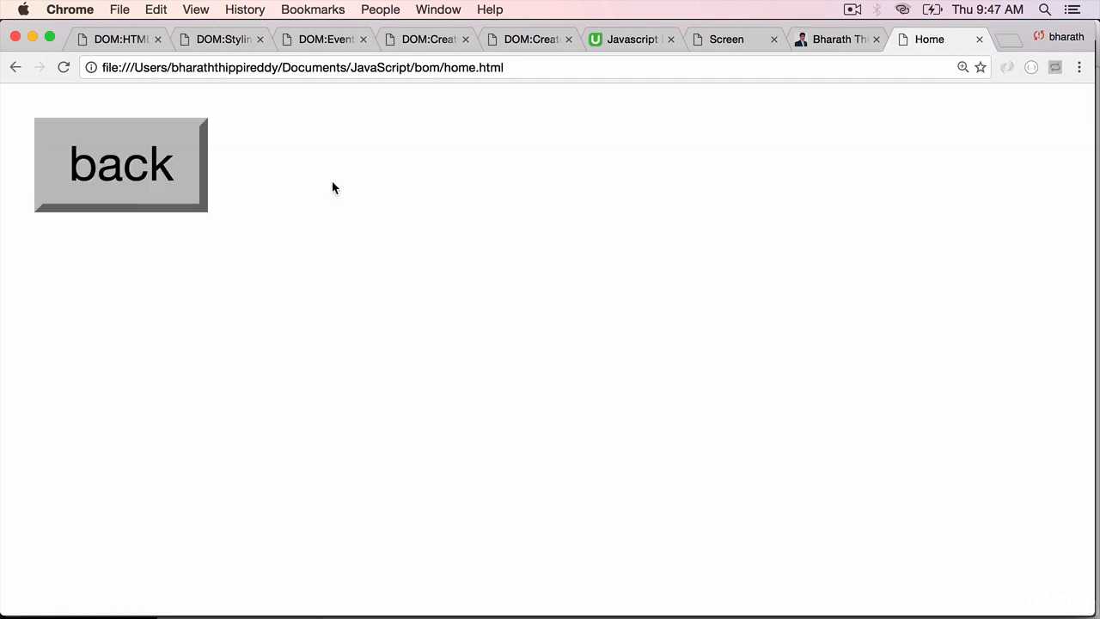